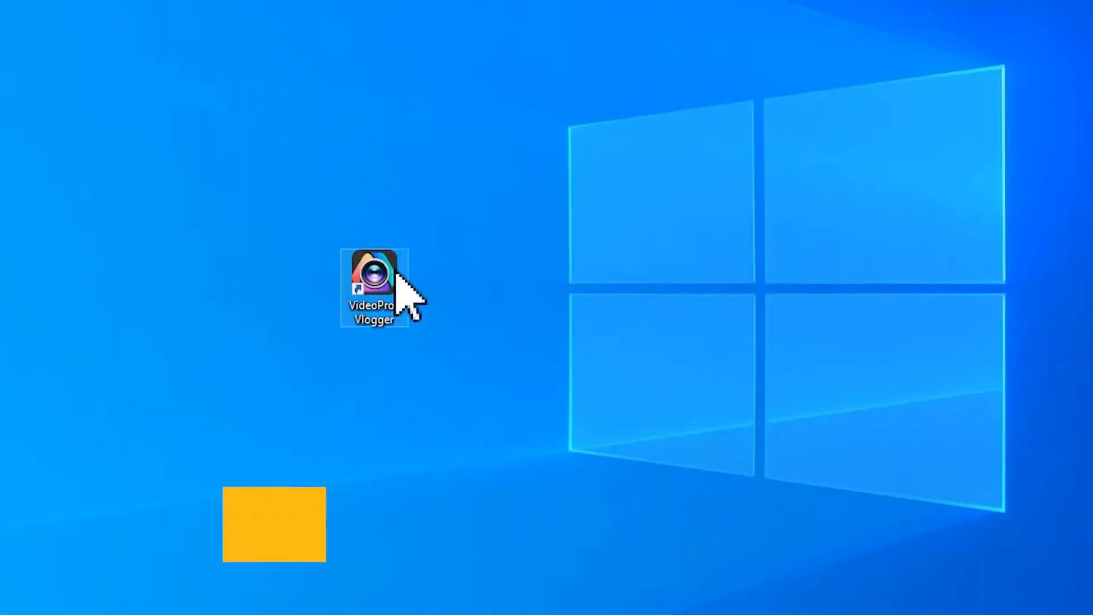
# Launch VideoProc Vlogger and create the 'adjust volume' project for the four audio files
pyautogui.doubleClick(375, 282)
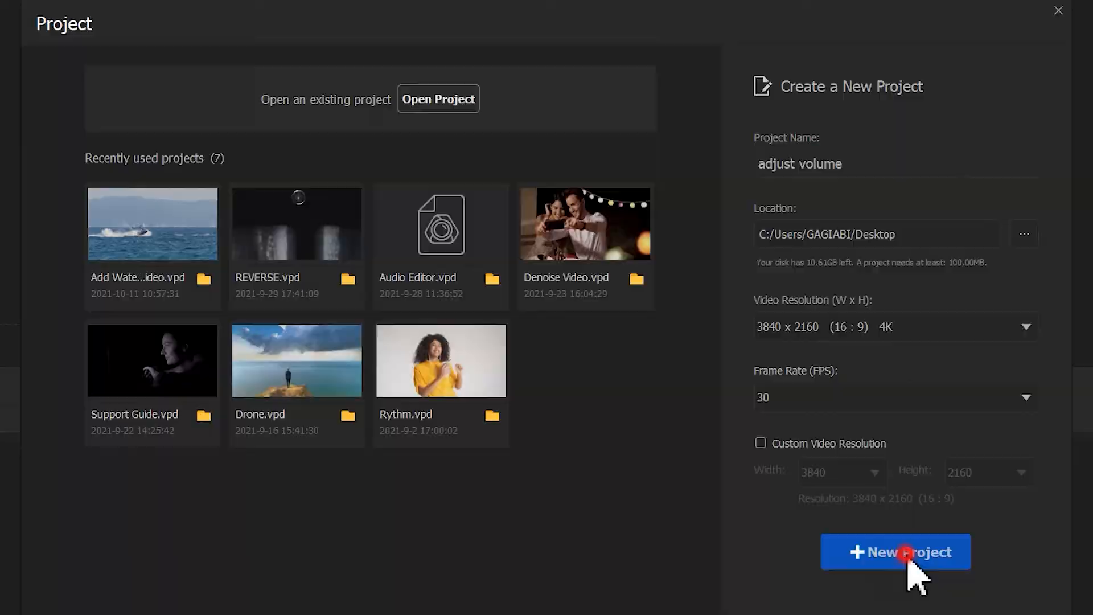
pyautogui.click(896, 552)
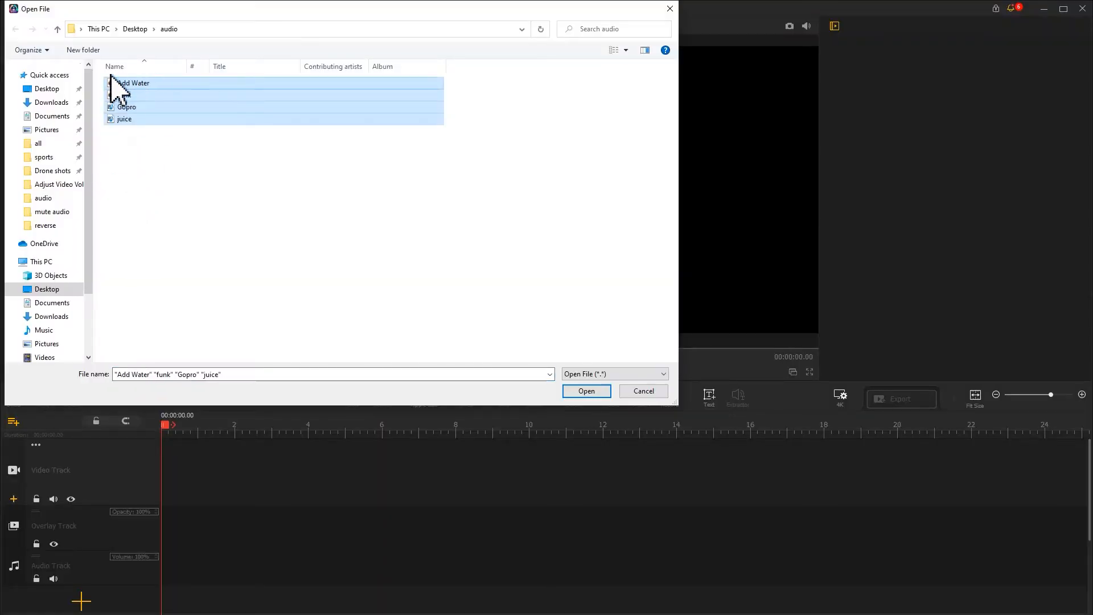
# Import the Add Water, funk, Gopro and juice files, and put the juice clip on the video track
pyautogui.click(586, 390)
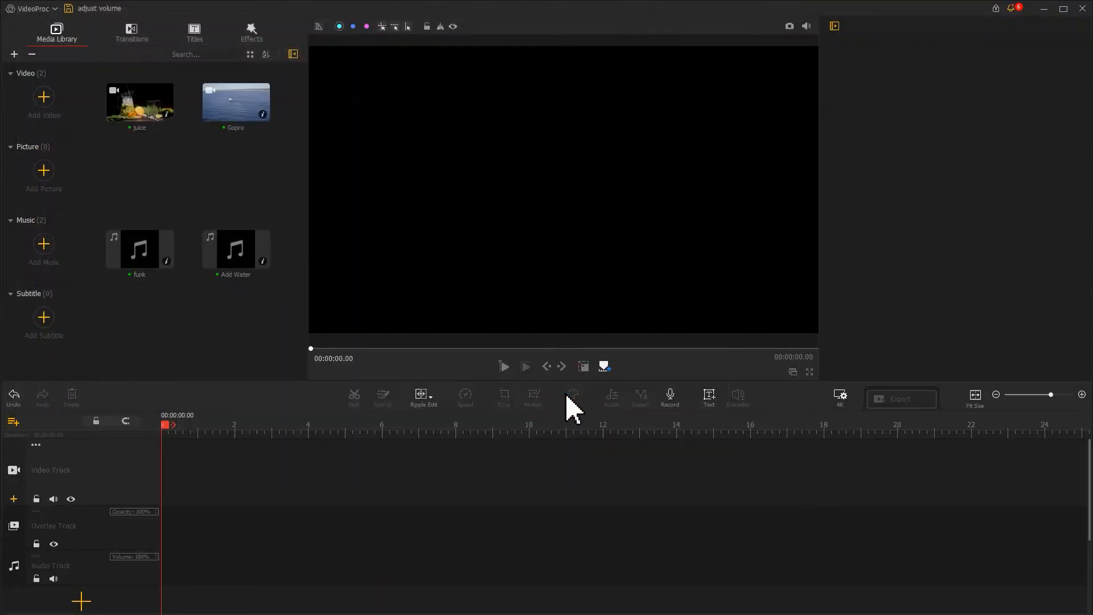
pyautogui.moveTo(140, 103); pyautogui.dragTo(258, 474)
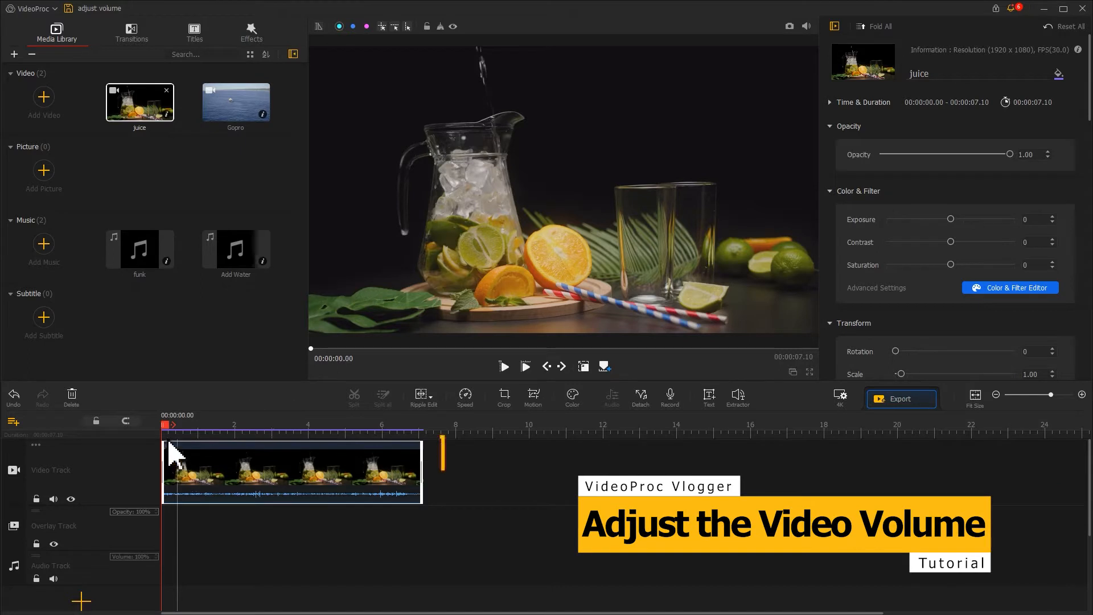
pyautogui.click(292, 472)
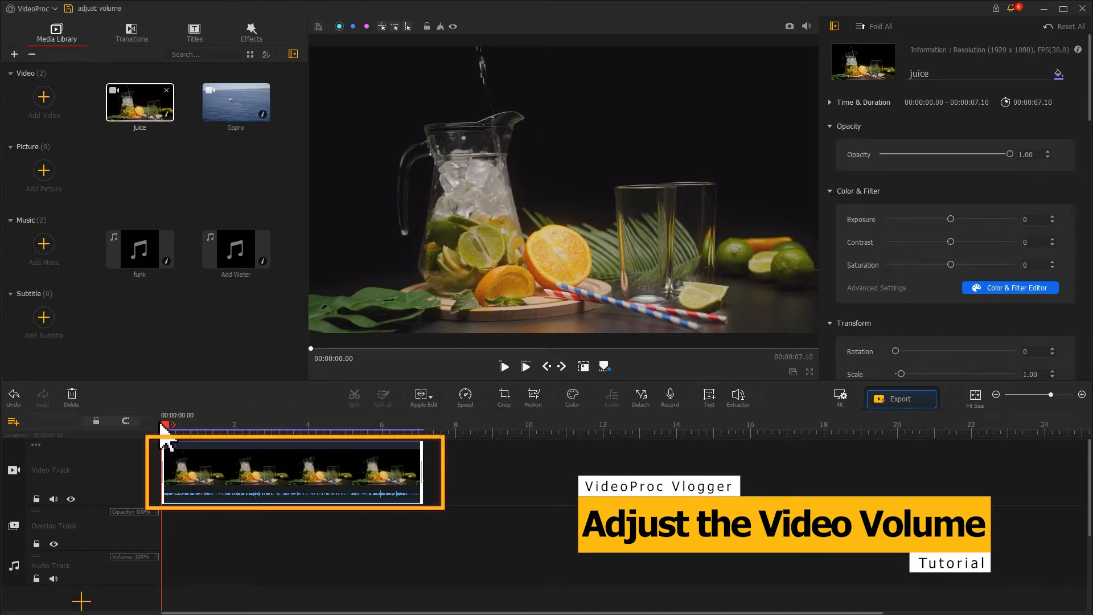
pyautogui.click(504, 366)
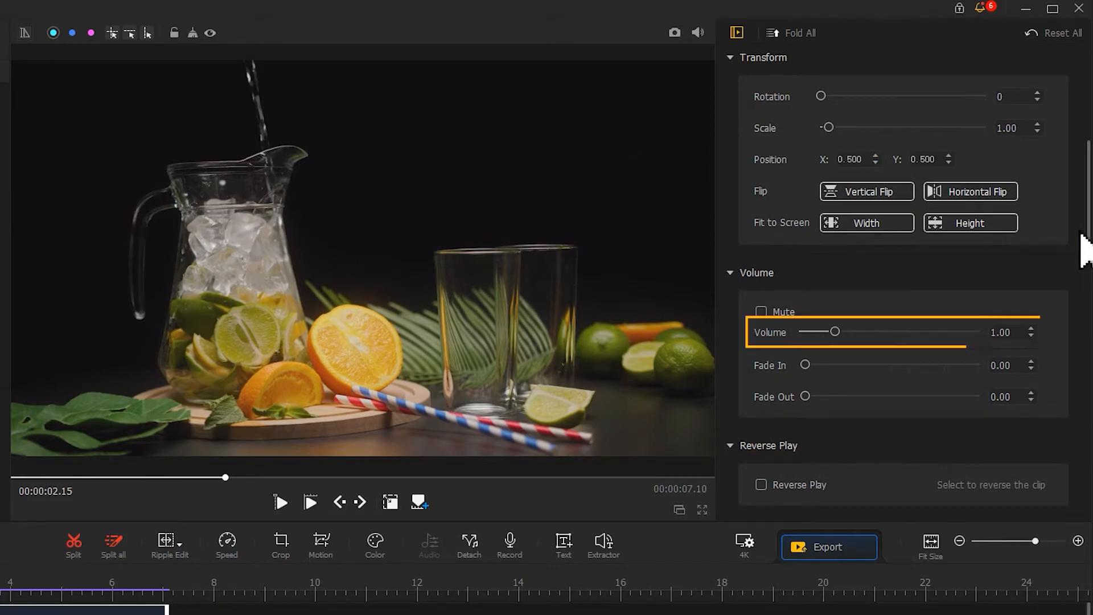
# Sweep the juice clip's volume from 0 up to 5.00, settling at about 3.55
pyautogui.moveTo(839, 331); pyautogui.dragTo(831, 331)
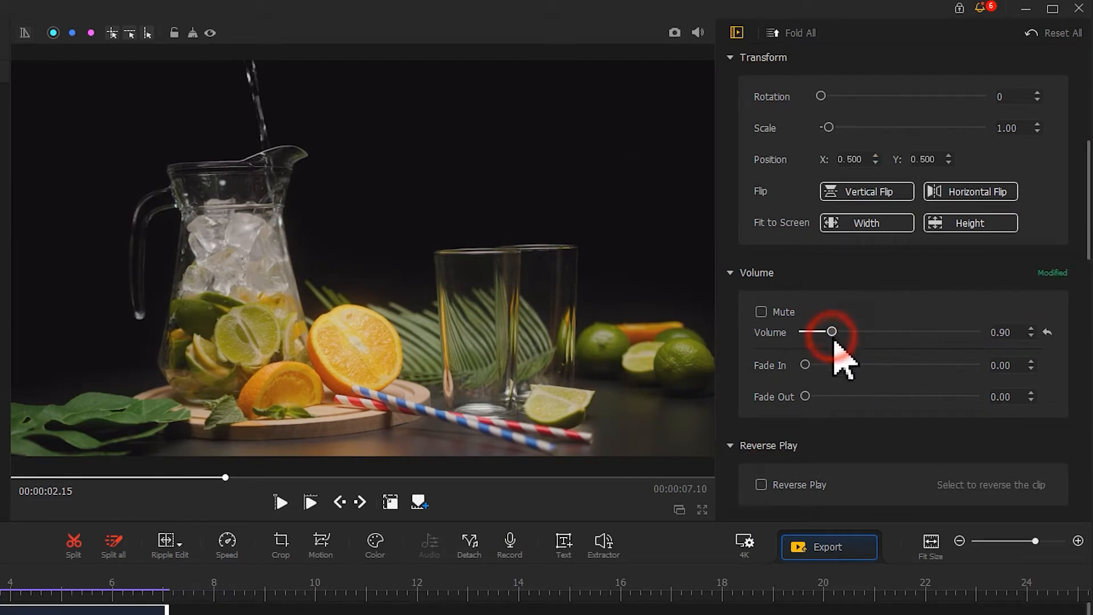
pyautogui.moveTo(832, 331); pyautogui.dragTo(806, 331)
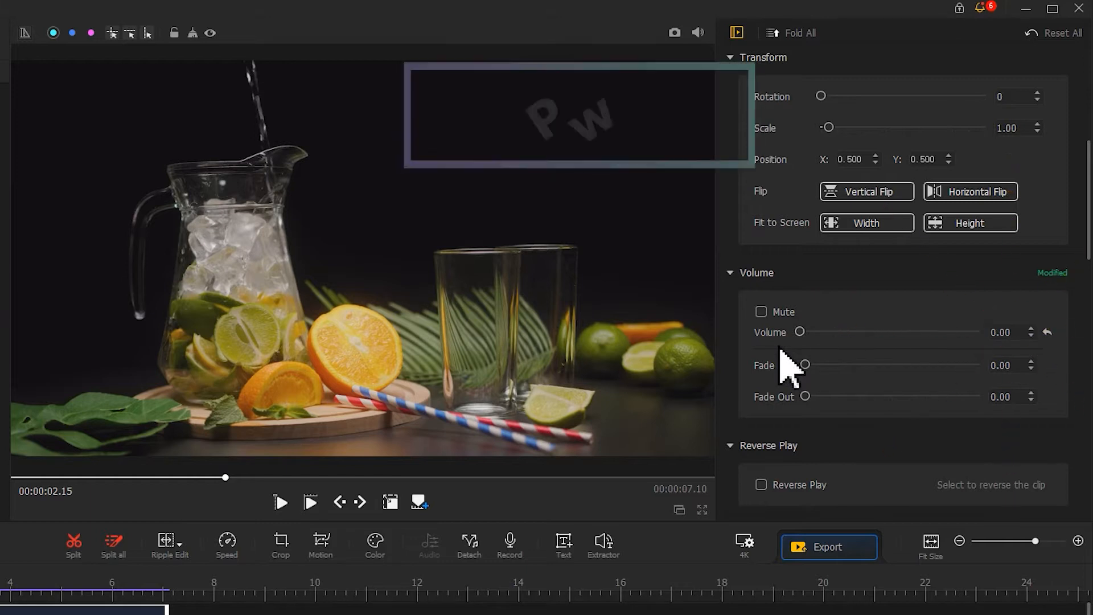
pyautogui.click(281, 502)
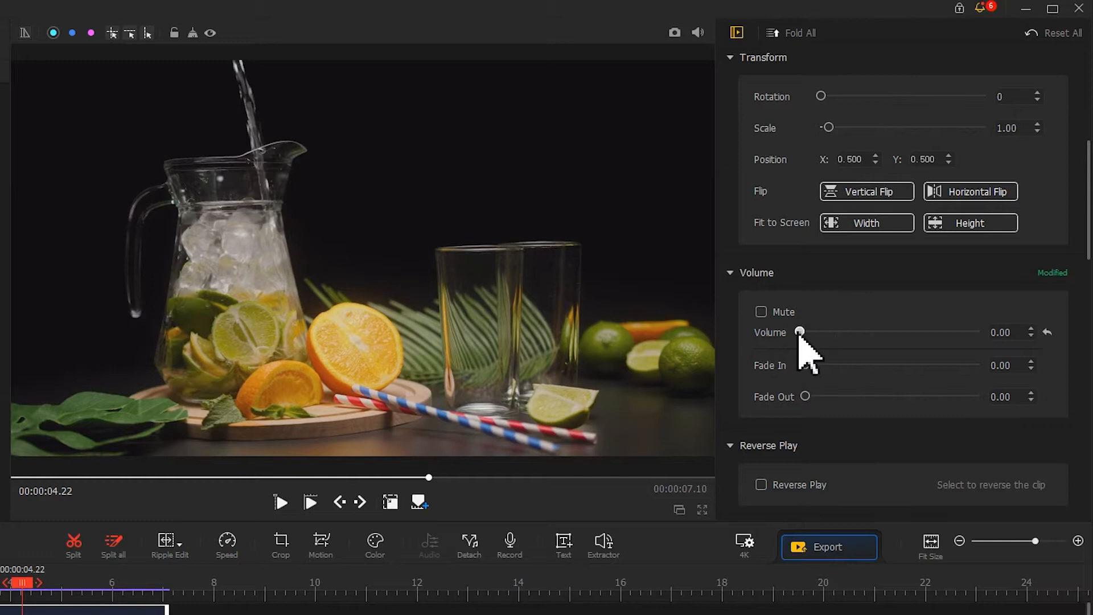
pyautogui.moveTo(800, 332); pyautogui.dragTo(978, 332)
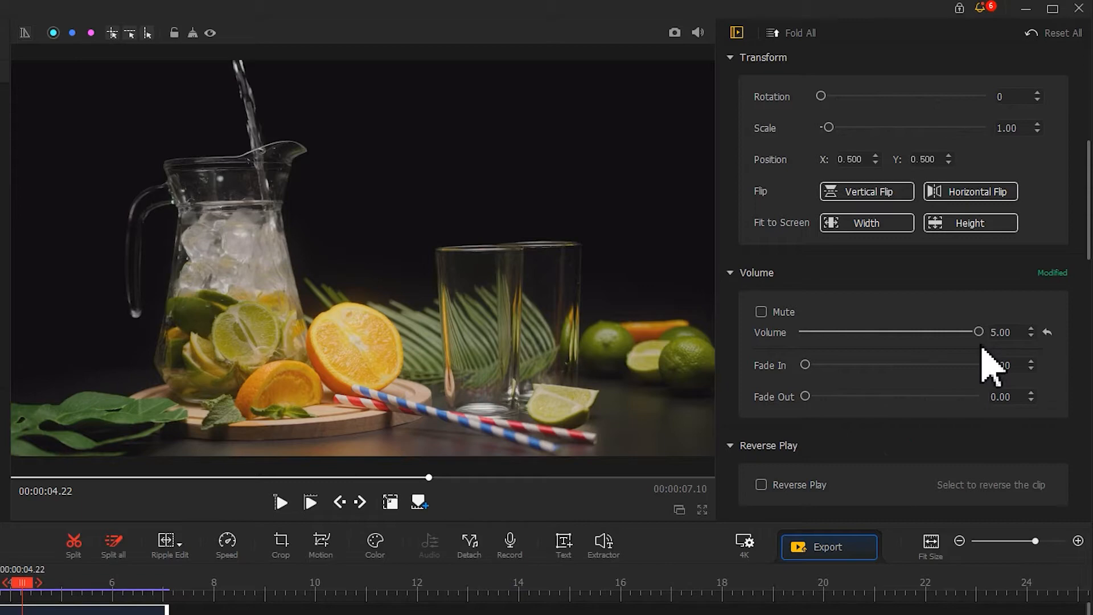
pyautogui.click(281, 502)
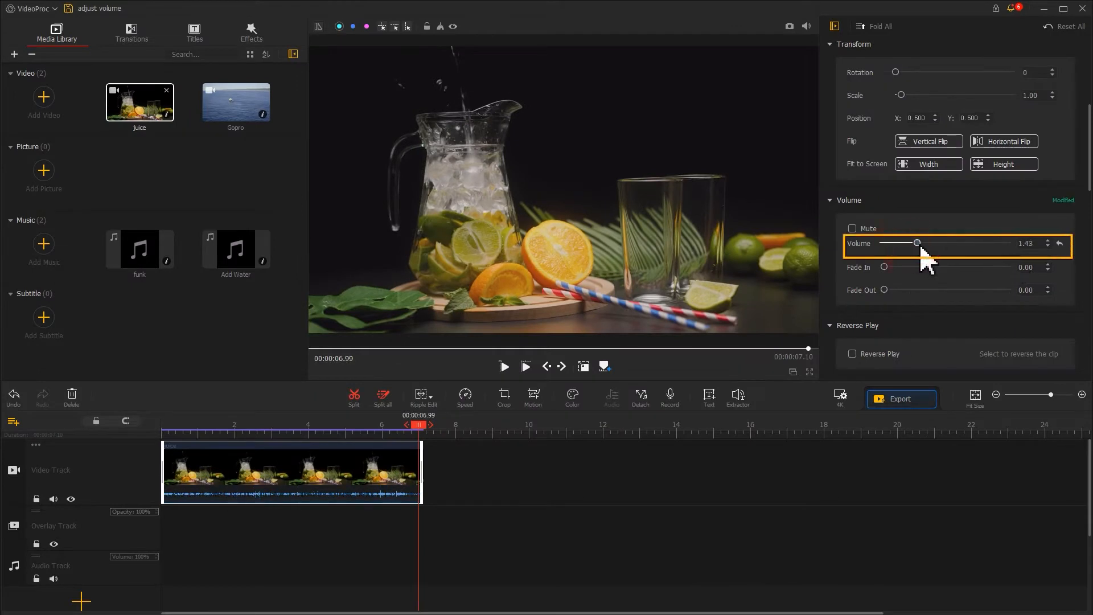
pyautogui.moveTo(918, 242); pyautogui.dragTo(972, 242)
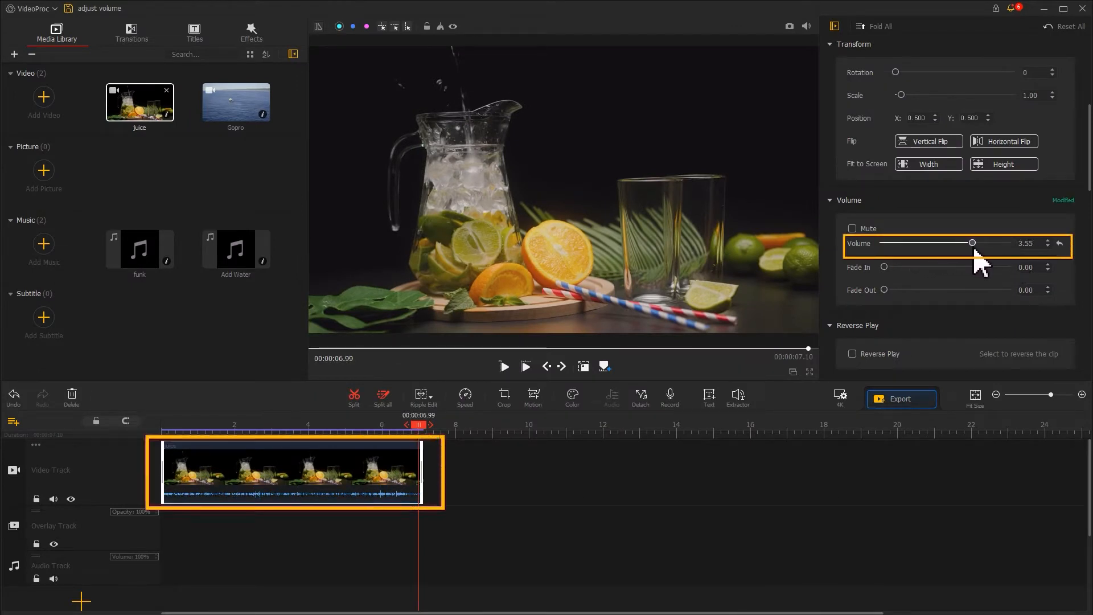
pyautogui.moveTo(972, 242); pyautogui.dragTo(973, 242)
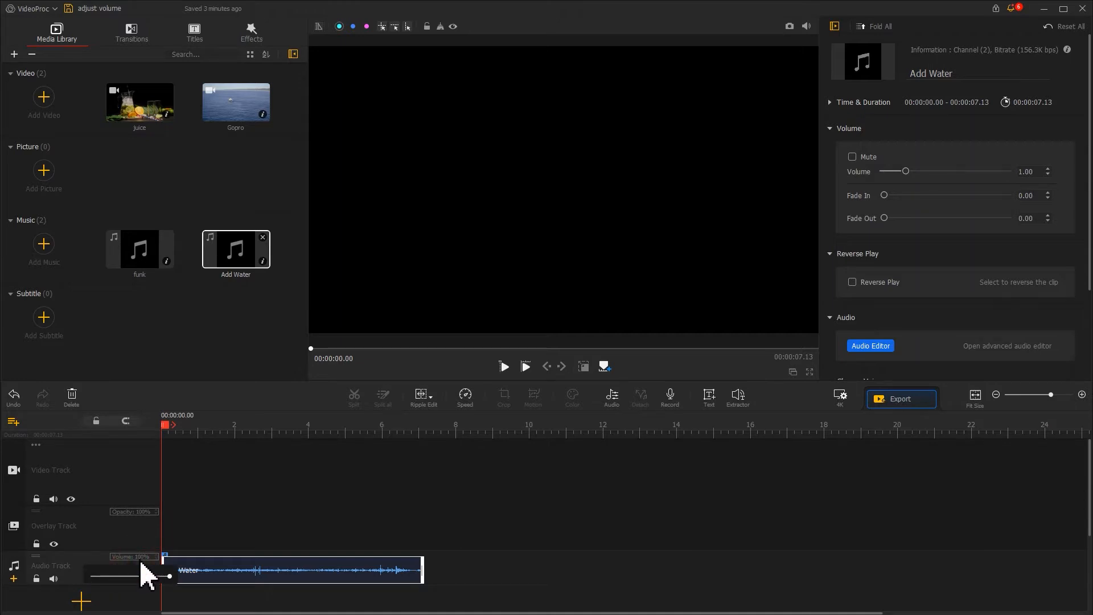
# Test the audio track volume popup slider by dragging it between 0% and 100%
pyautogui.moveTo(158, 576); pyautogui.dragTo(92, 575)
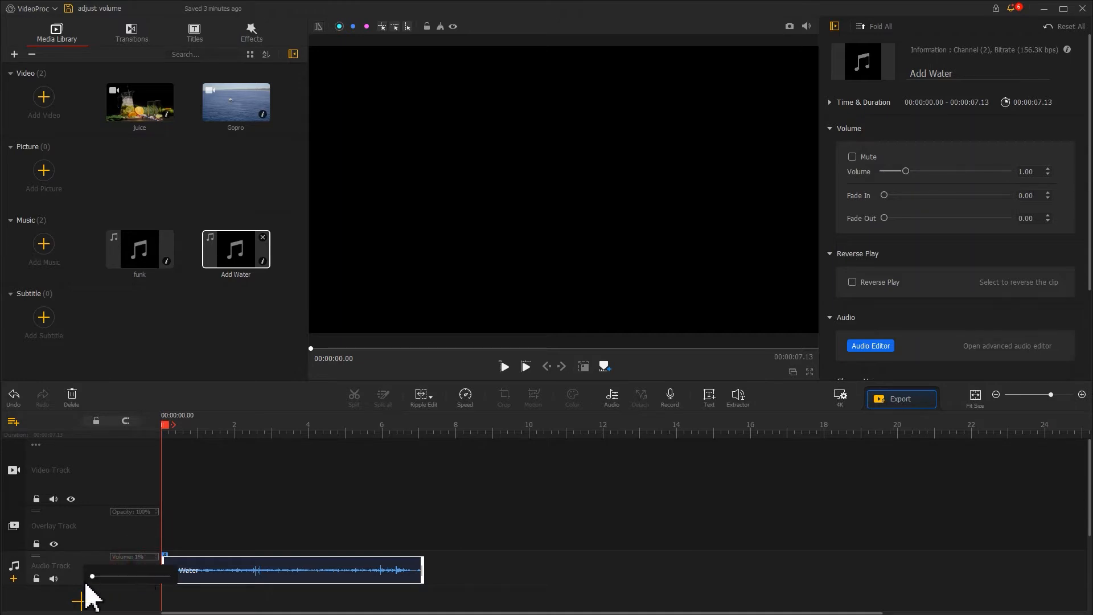
pyautogui.moveTo(93, 576); pyautogui.dragTo(168, 575)
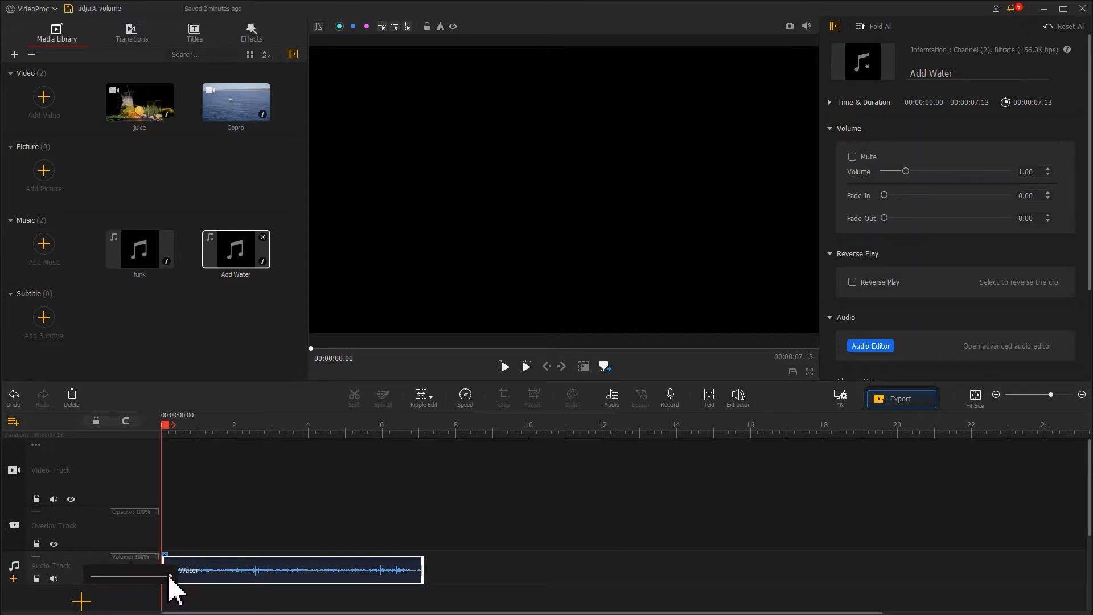
pyautogui.moveTo(173, 575); pyautogui.dragTo(92, 575)
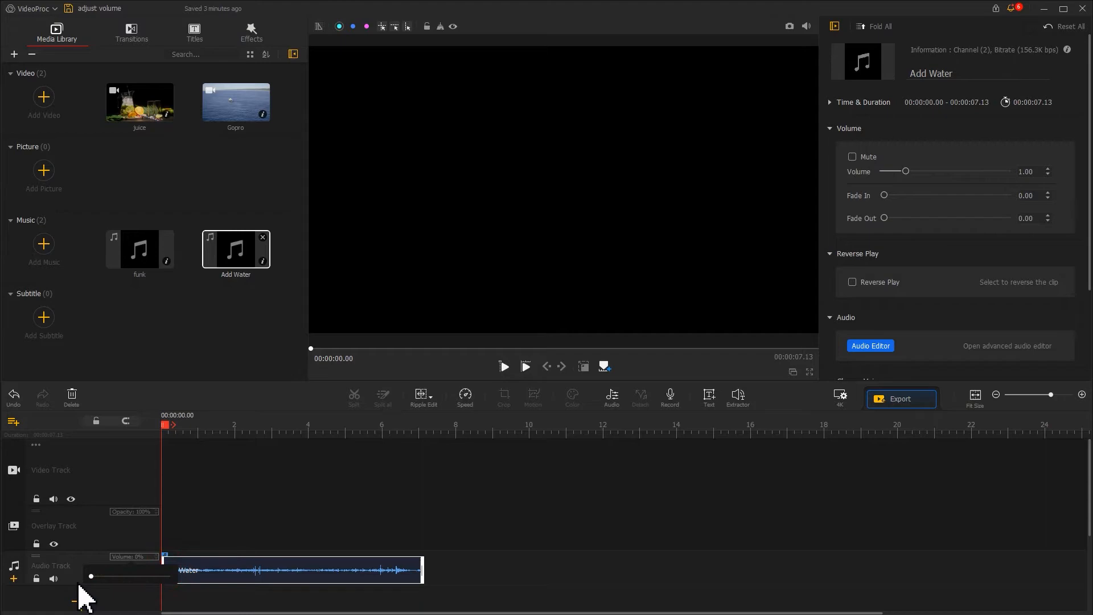
pyautogui.click(869, 346)
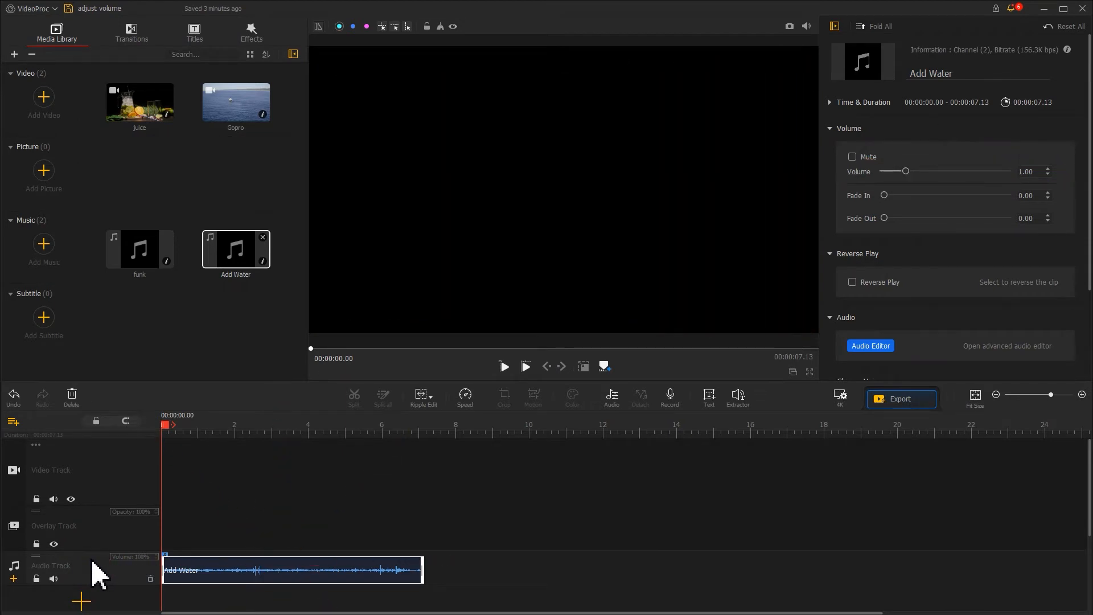
pyautogui.moveTo(910, 206)
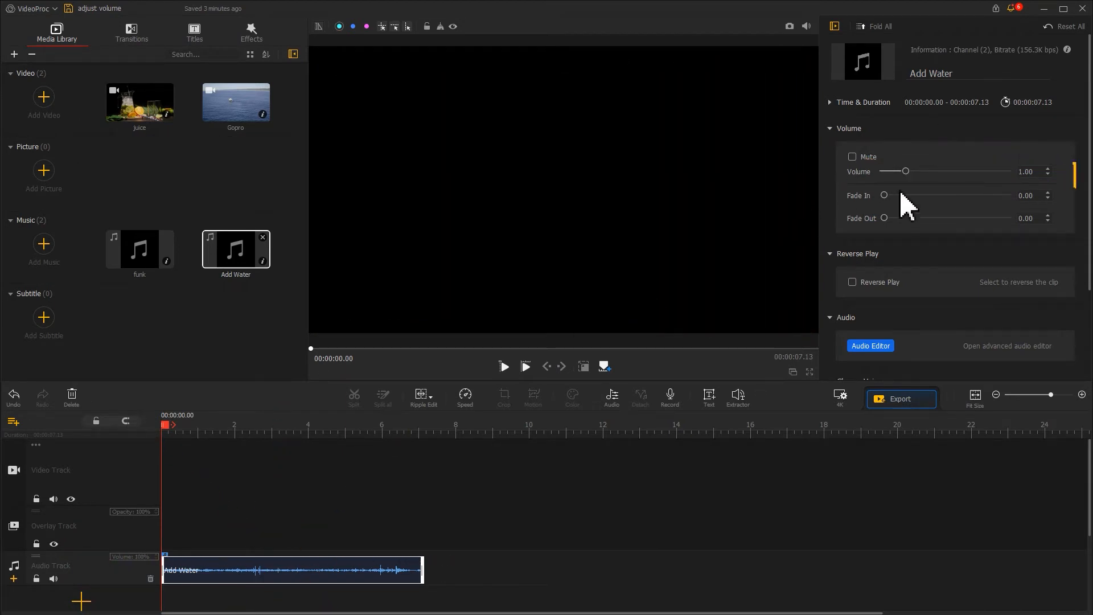
pyautogui.moveTo(917, 194)
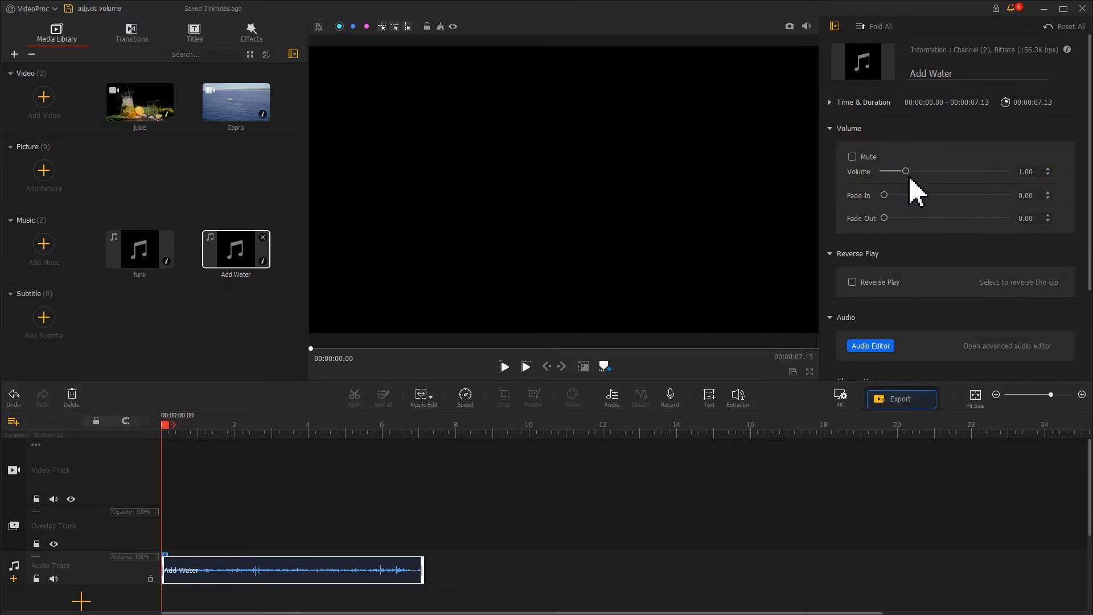
# Raise the Add Water clip's volume slider from 1.00 through 3.51 to 4.10
pyautogui.moveTo(907, 172); pyautogui.dragTo(972, 172)
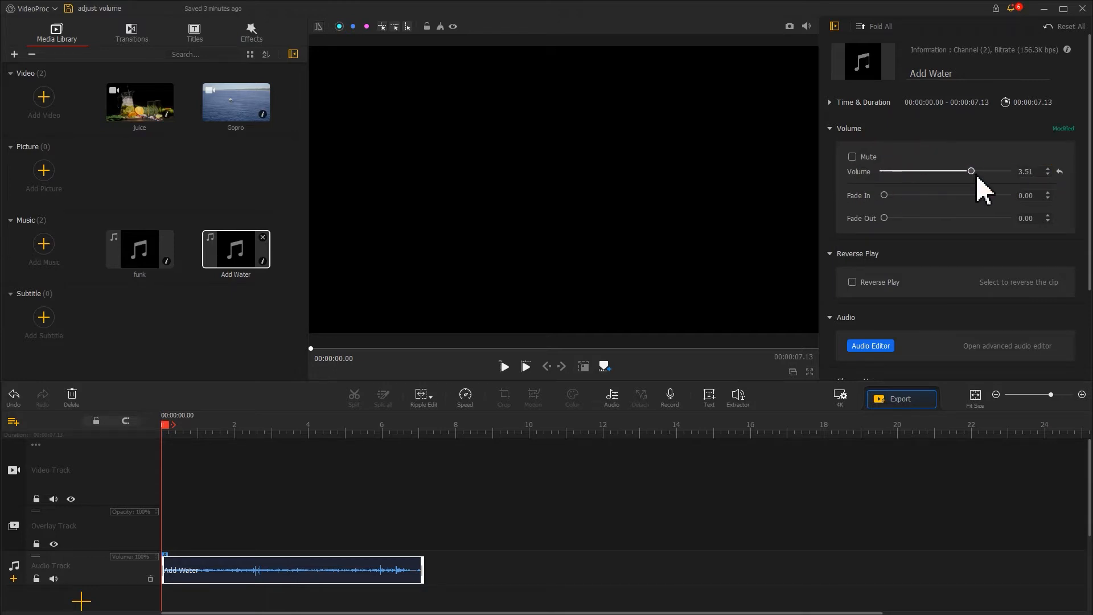
pyautogui.moveTo(970, 171); pyautogui.dragTo(986, 170)
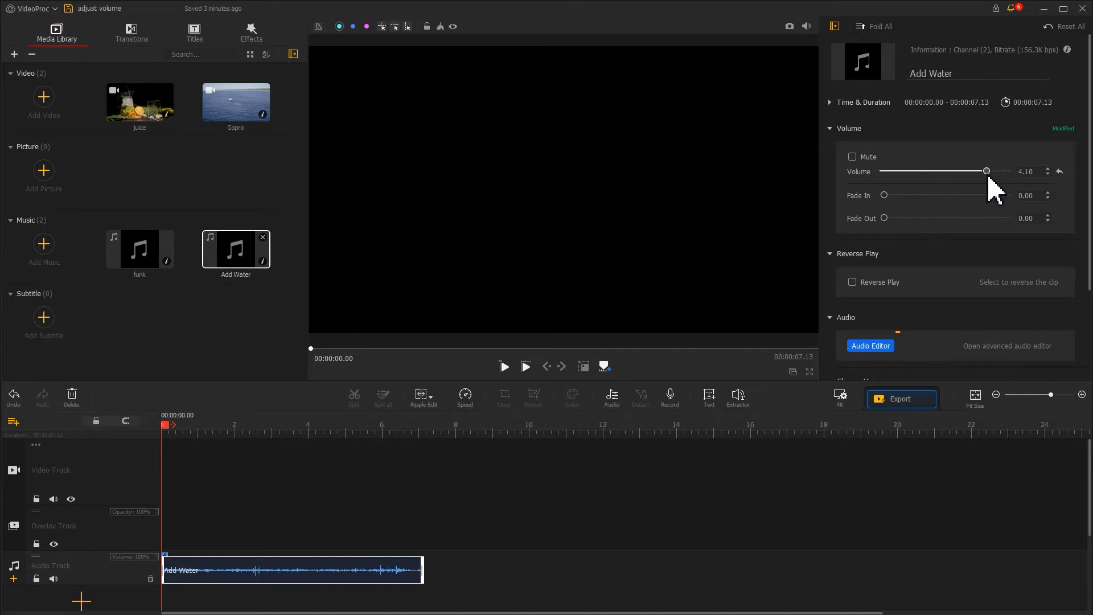
pyautogui.click(612, 397)
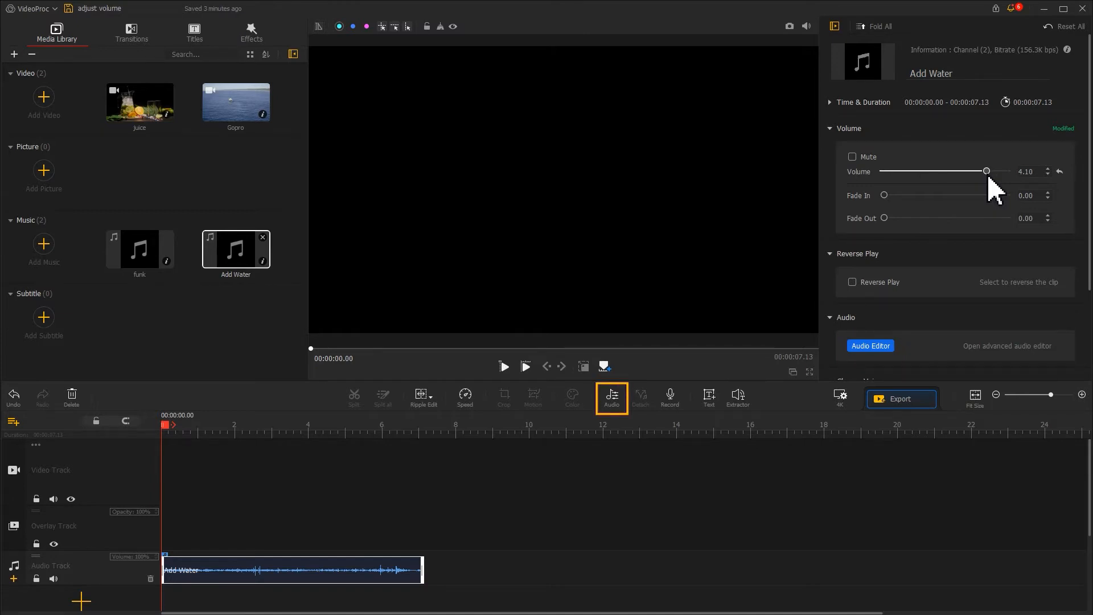
# Open Add Water in the Audio Editor and raise its channel volume sliders
pyautogui.click(869, 346)
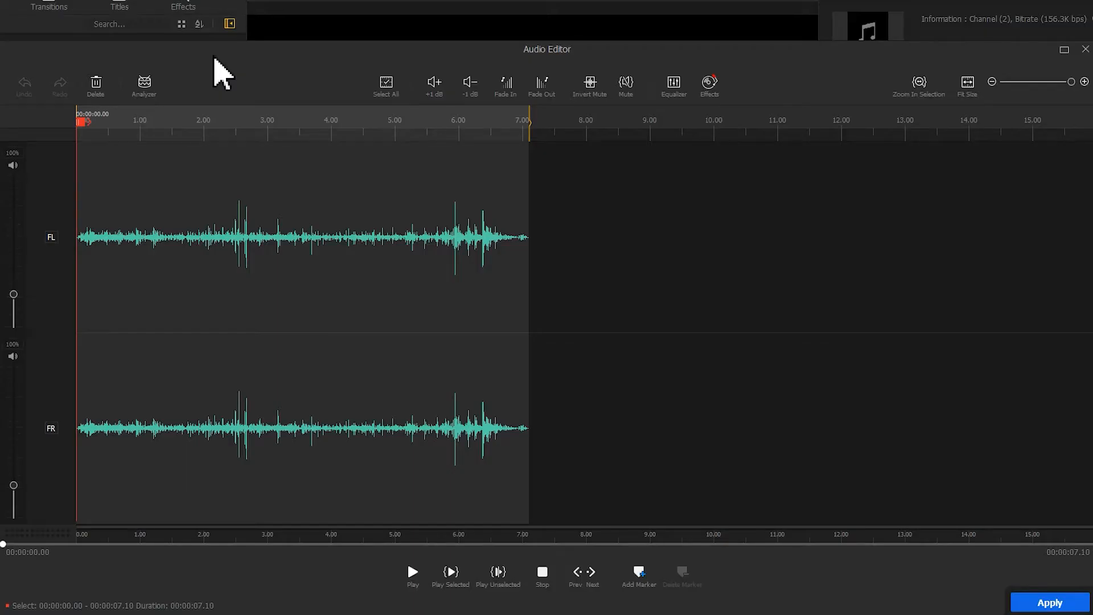
pyautogui.click(385, 82)
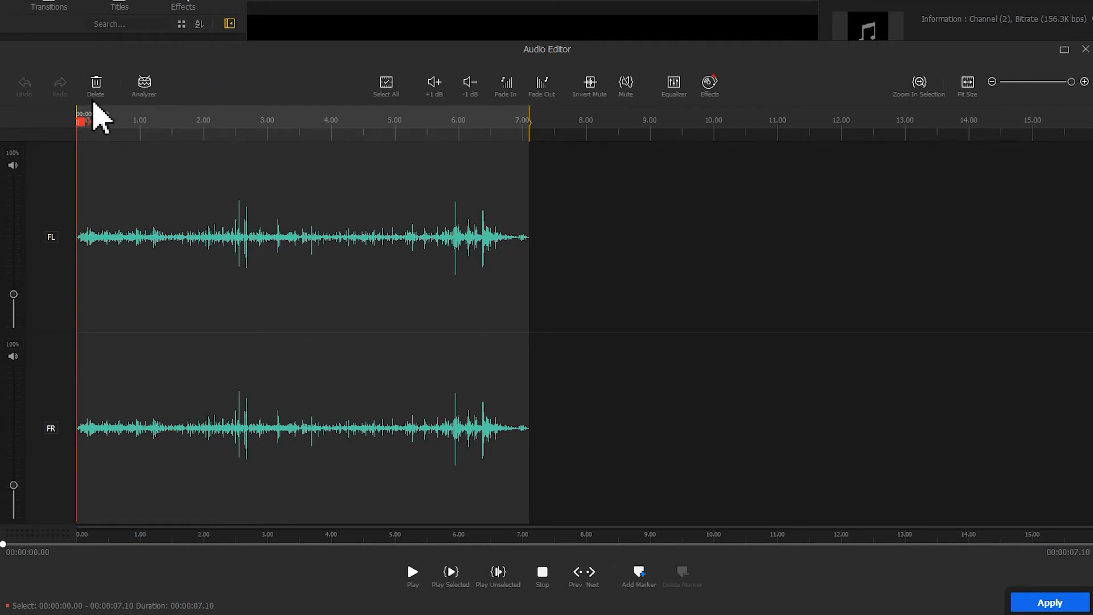
pyautogui.moveTo(8, 167)
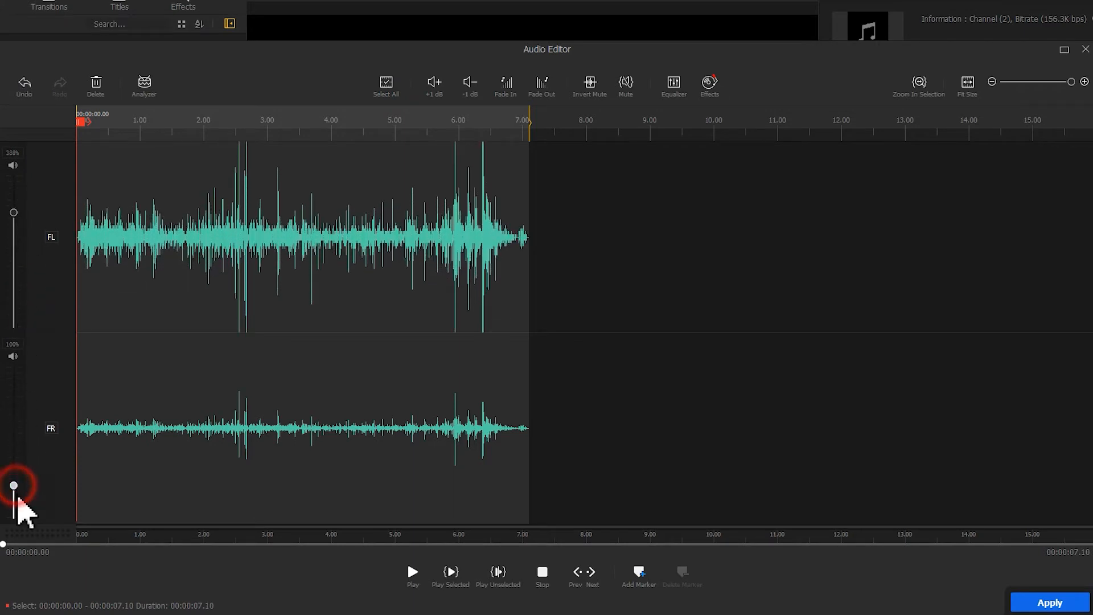
pyautogui.moveTo(13, 484); pyautogui.dragTo(13, 476)
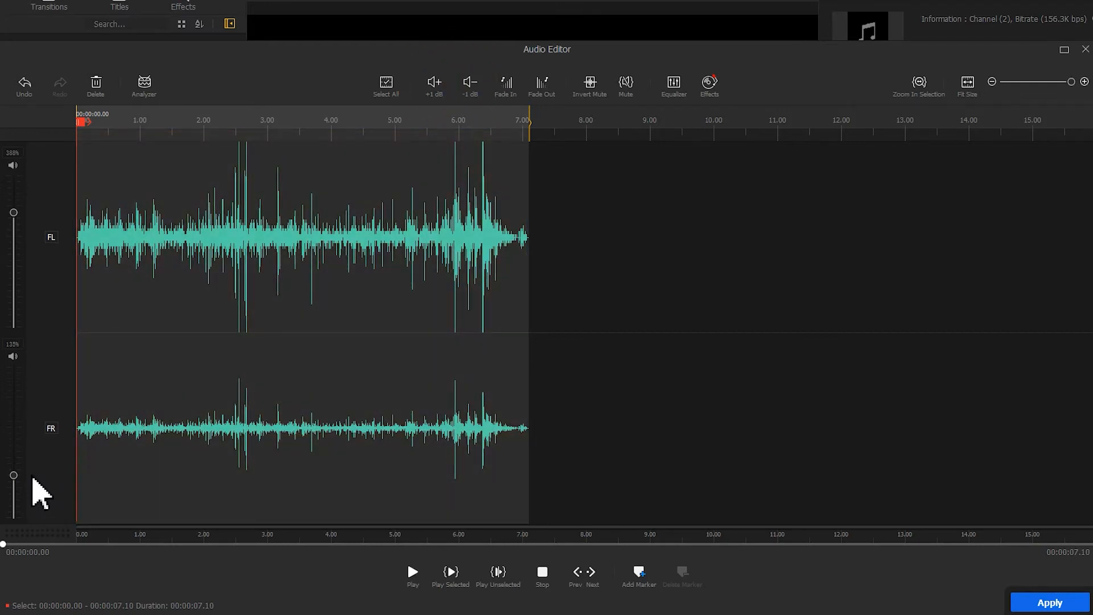
# Nudge the whole clip up by 1 dB, then down by 1 dB three times
pyautogui.click(434, 82)
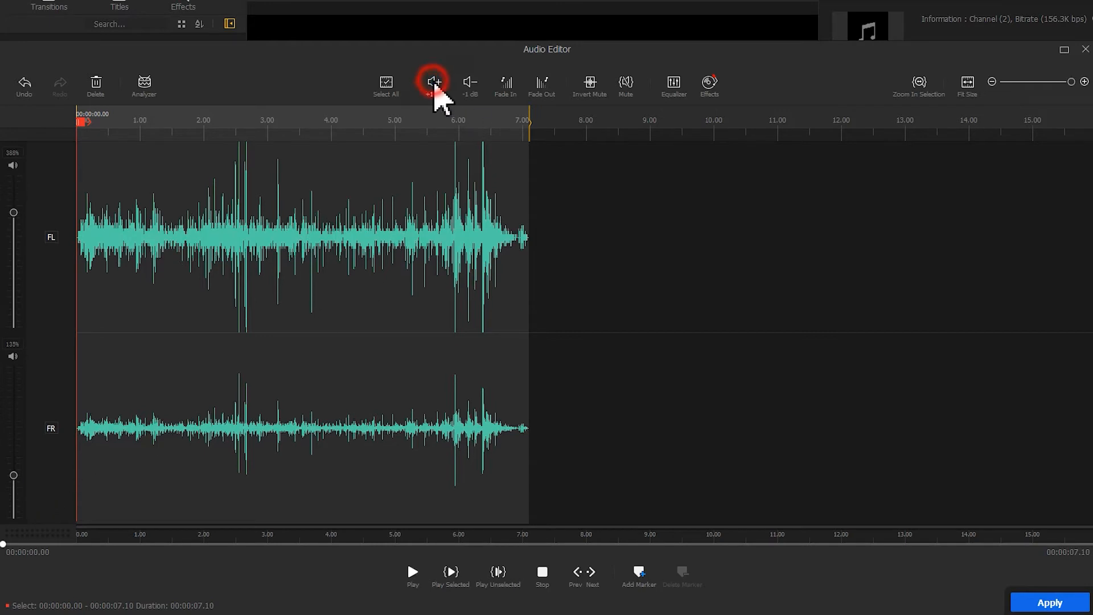
pyautogui.click(470, 82)
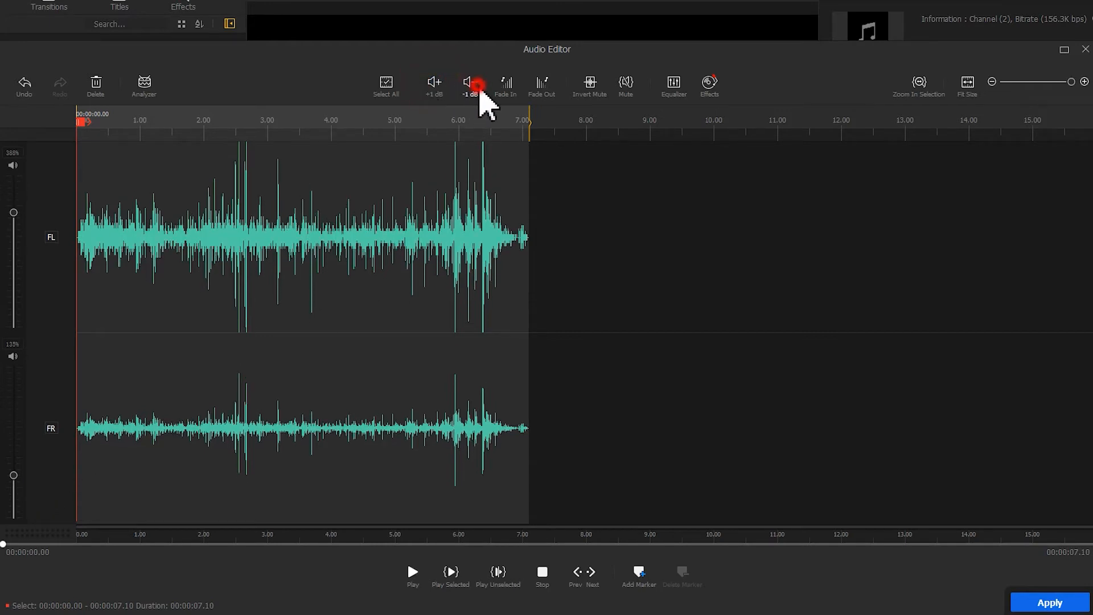
pyautogui.click(471, 82)
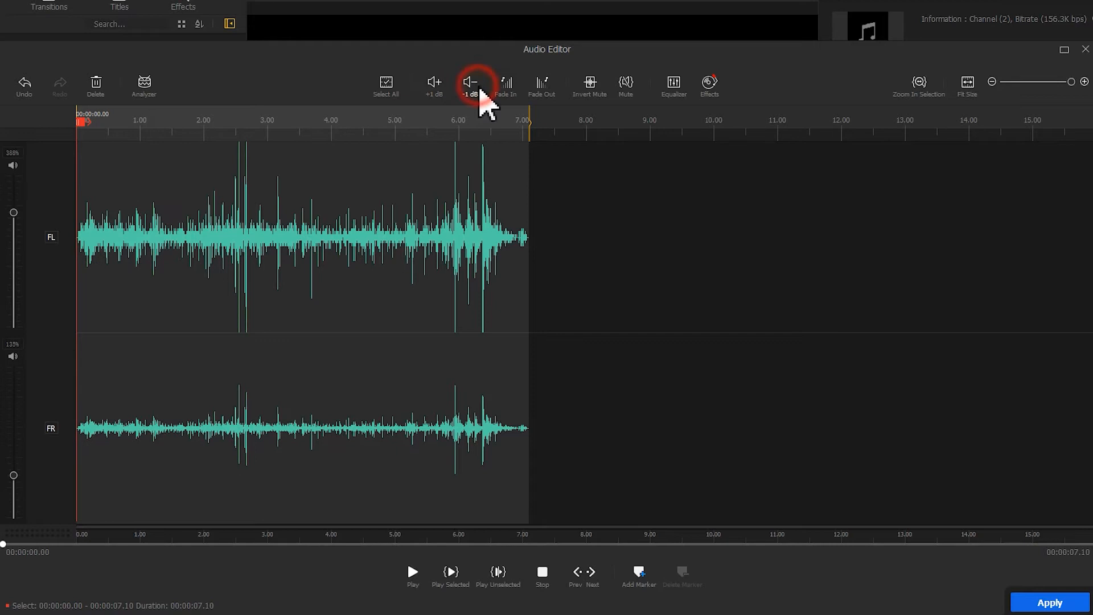
pyautogui.click(470, 84)
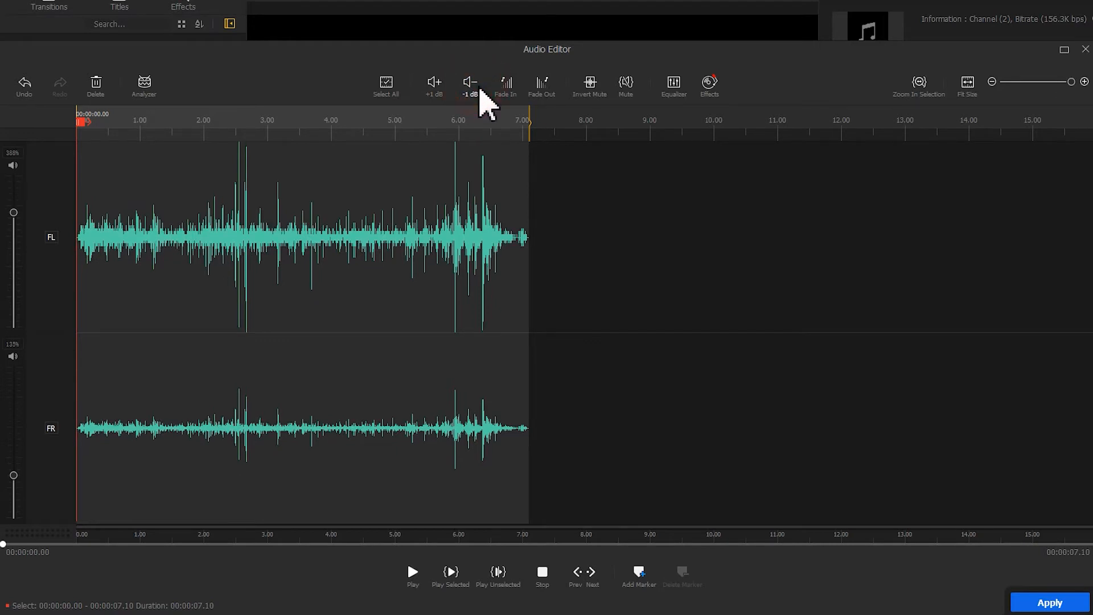
pyautogui.moveTo(495, 105)
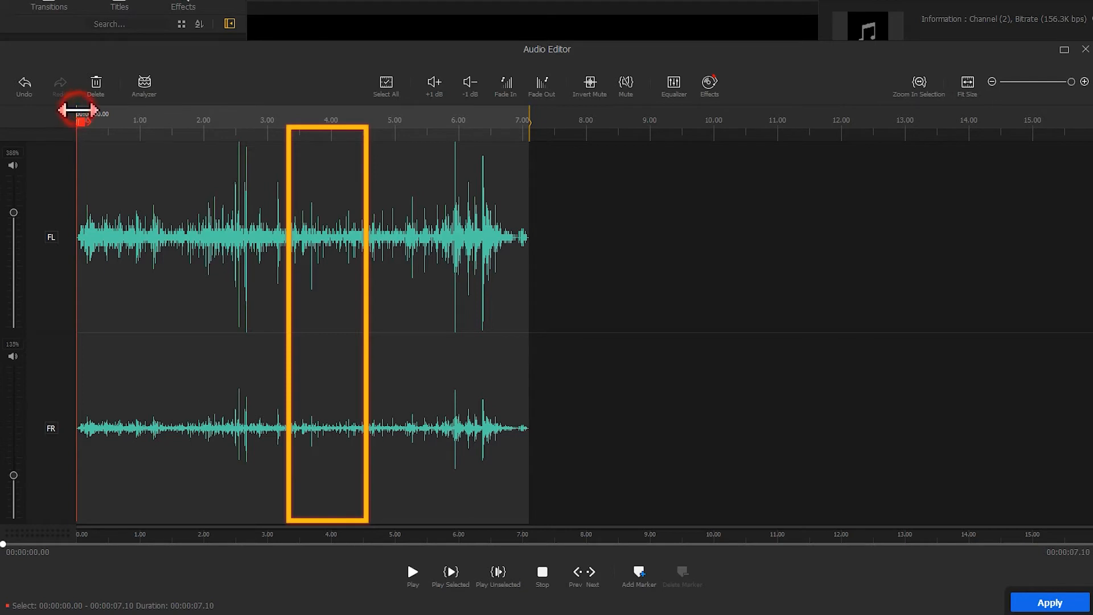
# Select 3.31–4.53 s, raise that section by 2 dB, then lower it 1 dB
pyautogui.moveTo(78, 143); pyautogui.dragTo(285, 143)
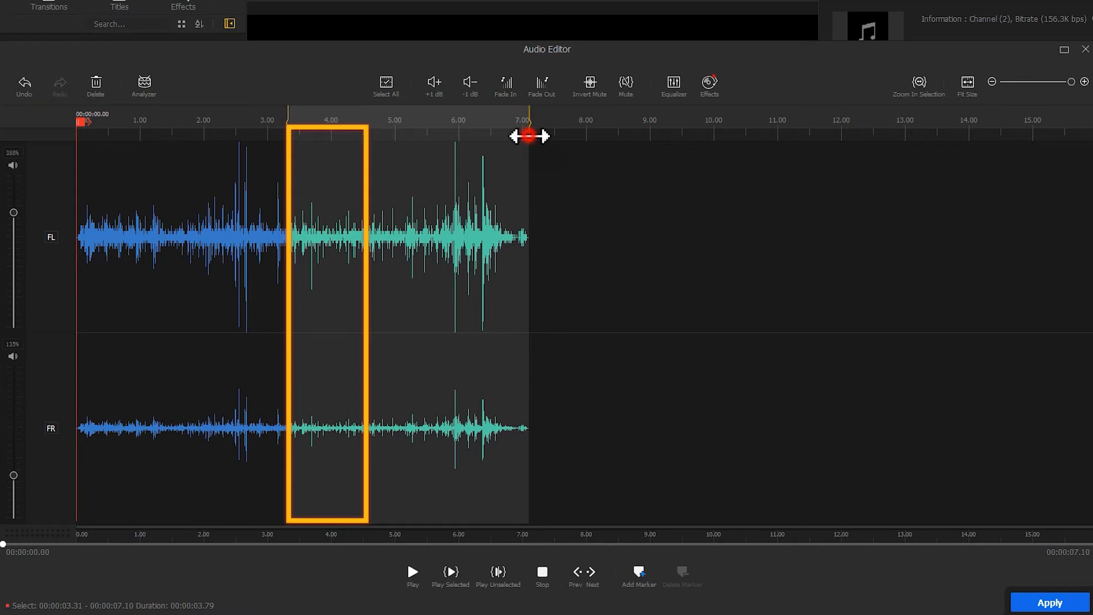
pyautogui.moveTo(528, 136); pyautogui.dragTo(363, 136)
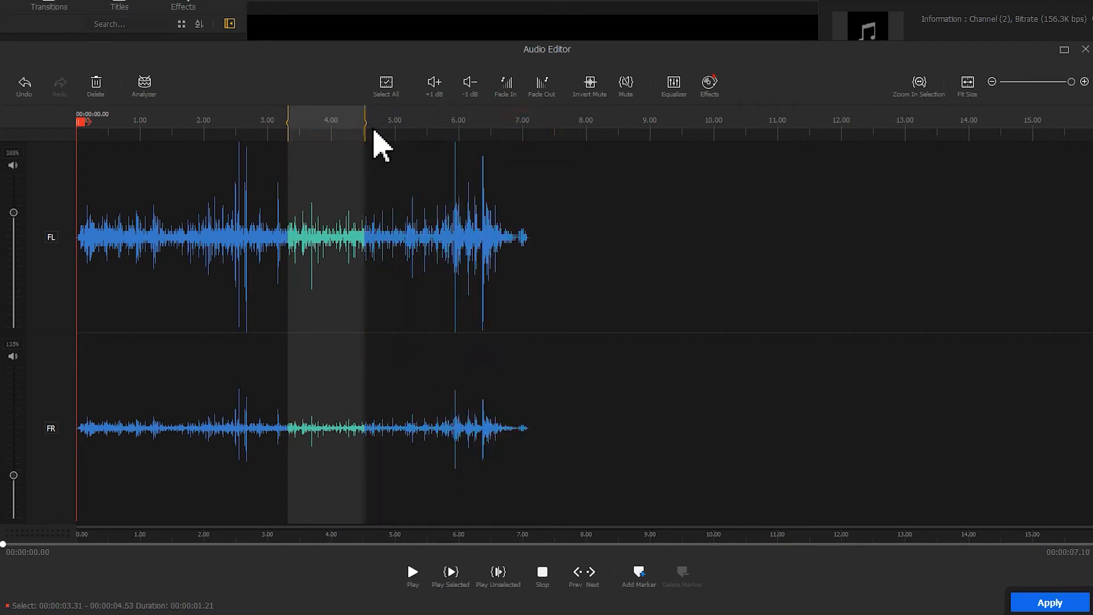
pyautogui.click(590, 82)
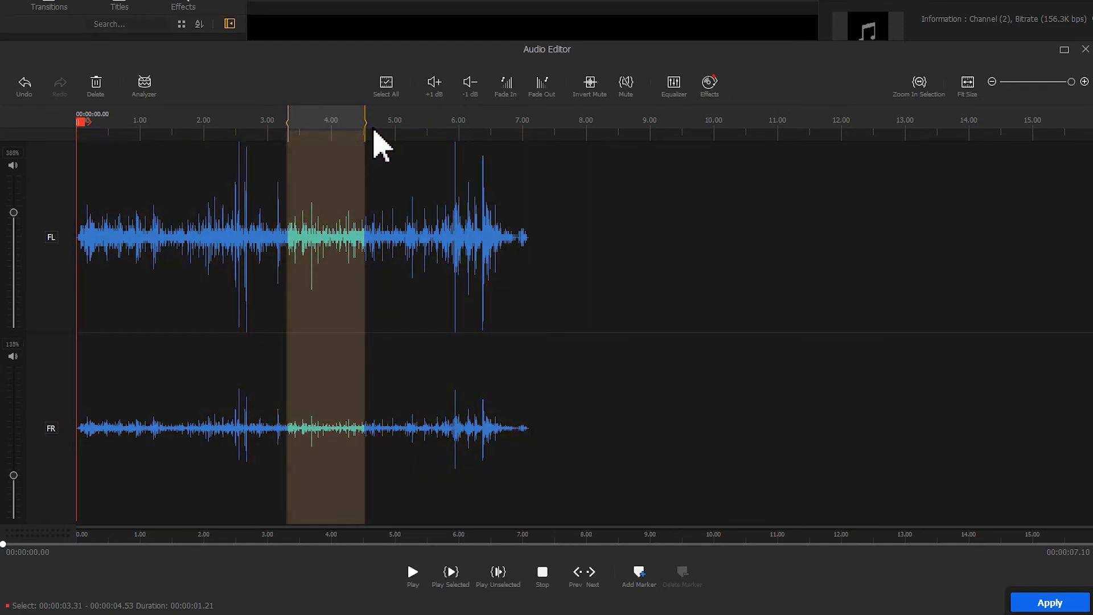
pyautogui.click(433, 84)
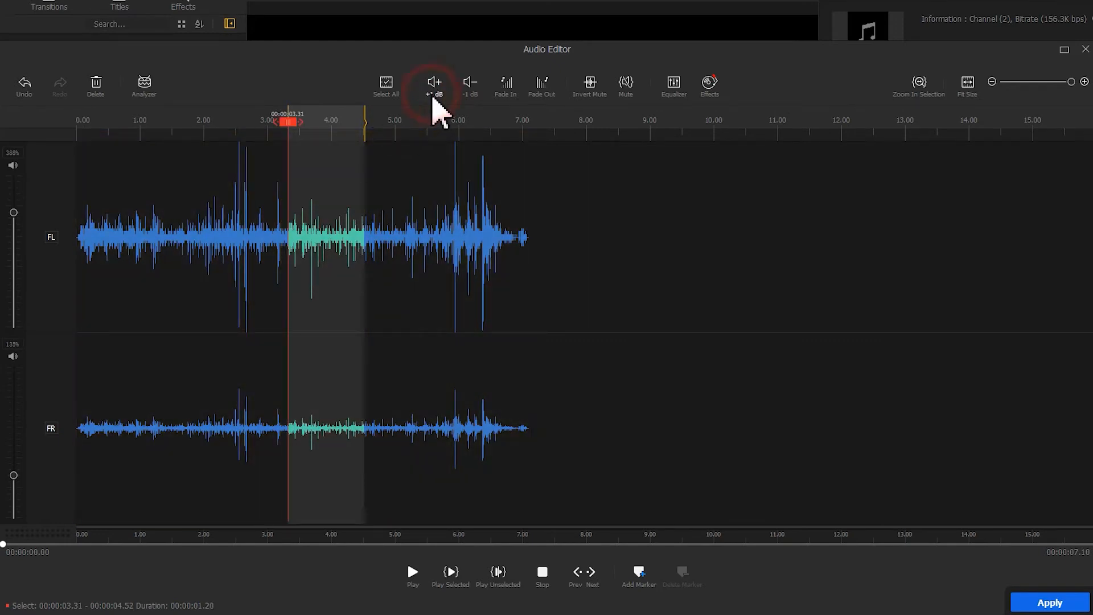
pyautogui.click(434, 82)
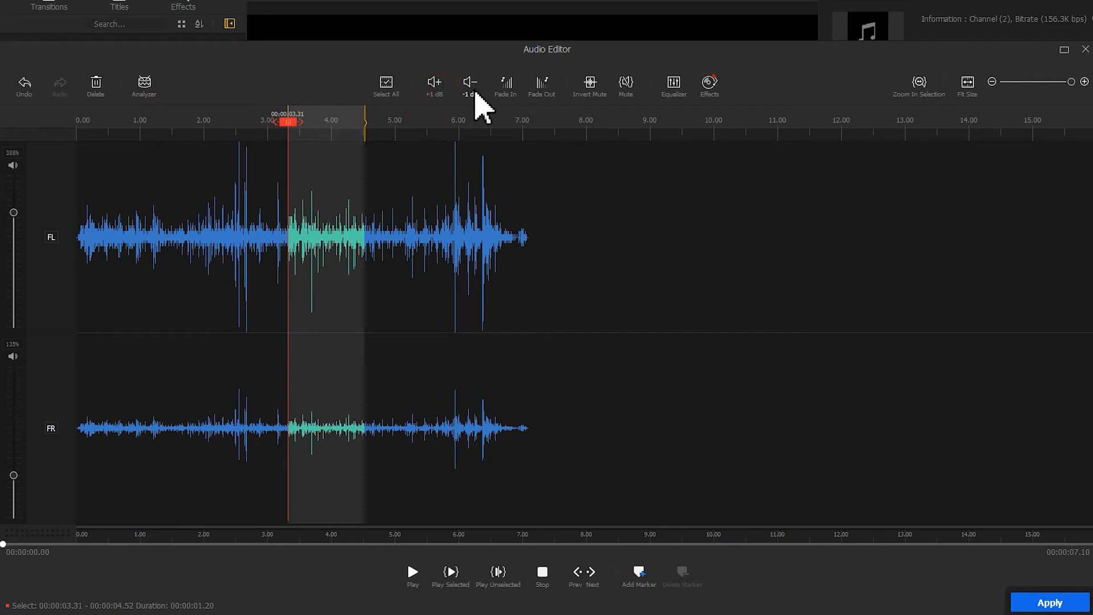
pyautogui.click(468, 82)
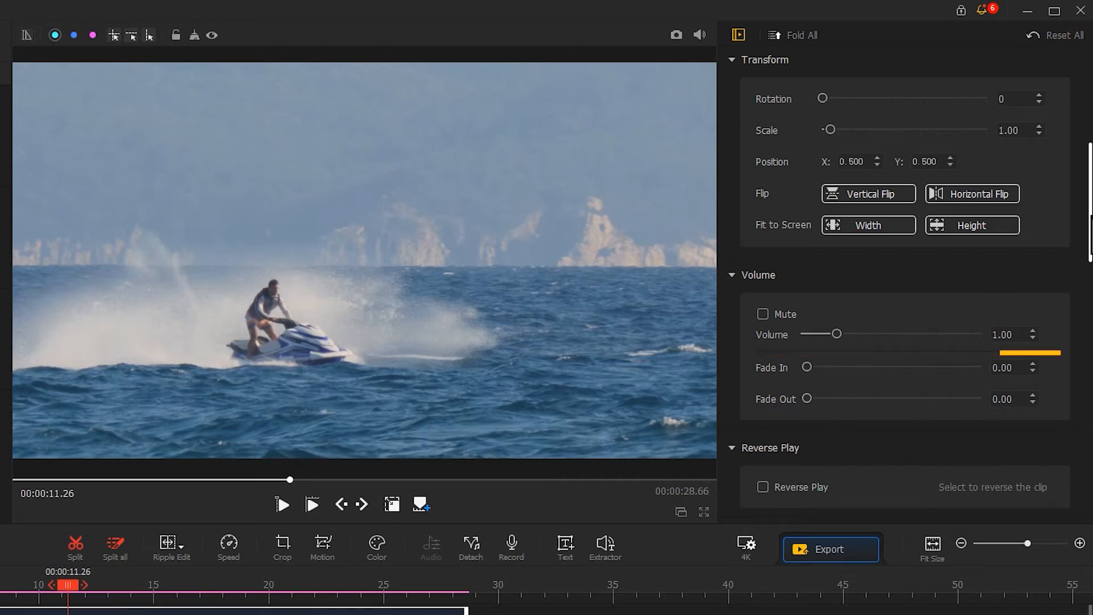
# Set the jet-ski clip's audio fade-in to 3.67 s and fade-out to about 0.86
pyautogui.moveTo(807, 367); pyautogui.dragTo(817, 367)
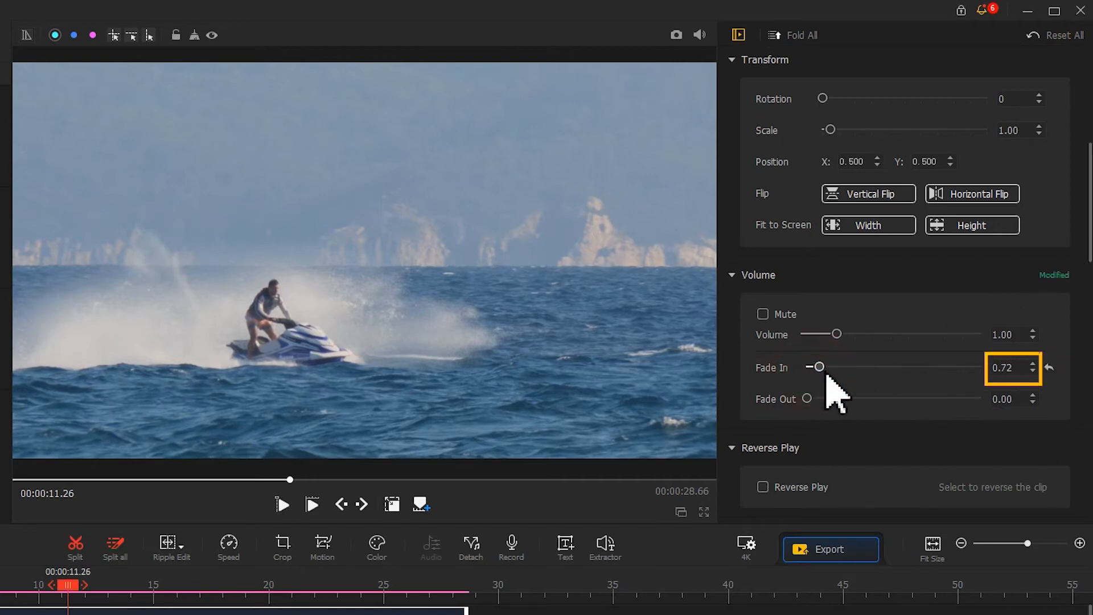
pyautogui.moveTo(816, 367); pyautogui.dragTo(862, 367)
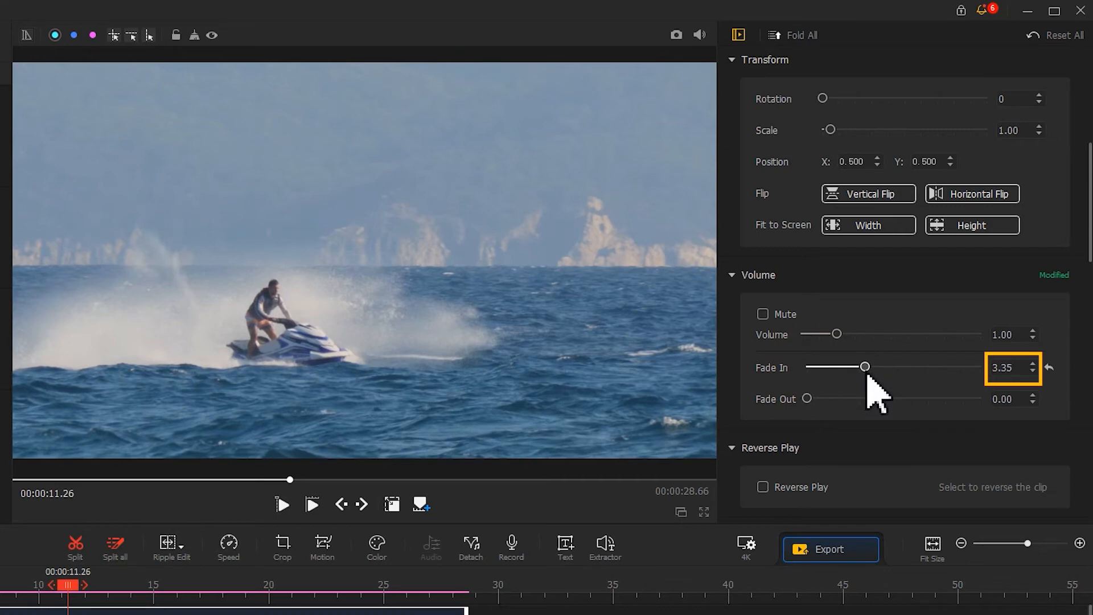
pyautogui.moveTo(860, 367); pyautogui.dragTo(870, 366)
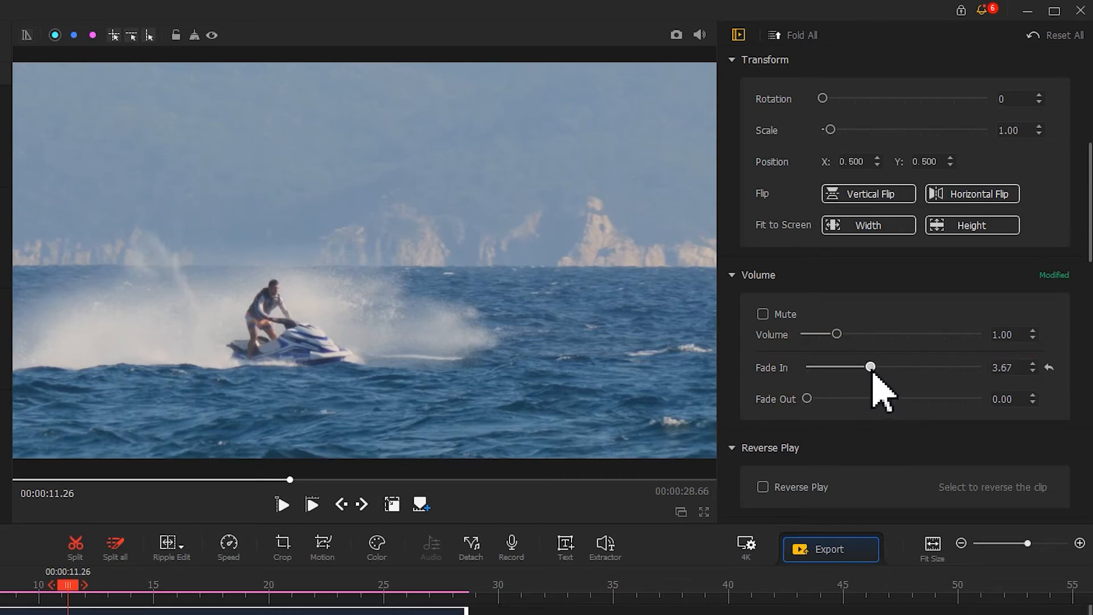
pyautogui.click(114, 34)
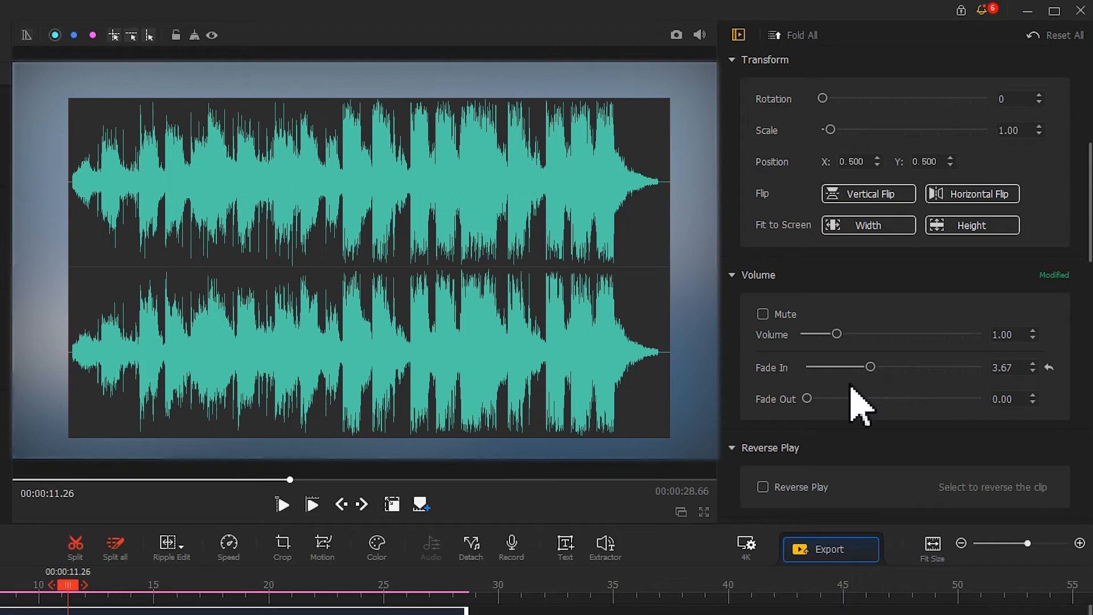
pyautogui.moveTo(808, 398); pyautogui.dragTo(823, 398)
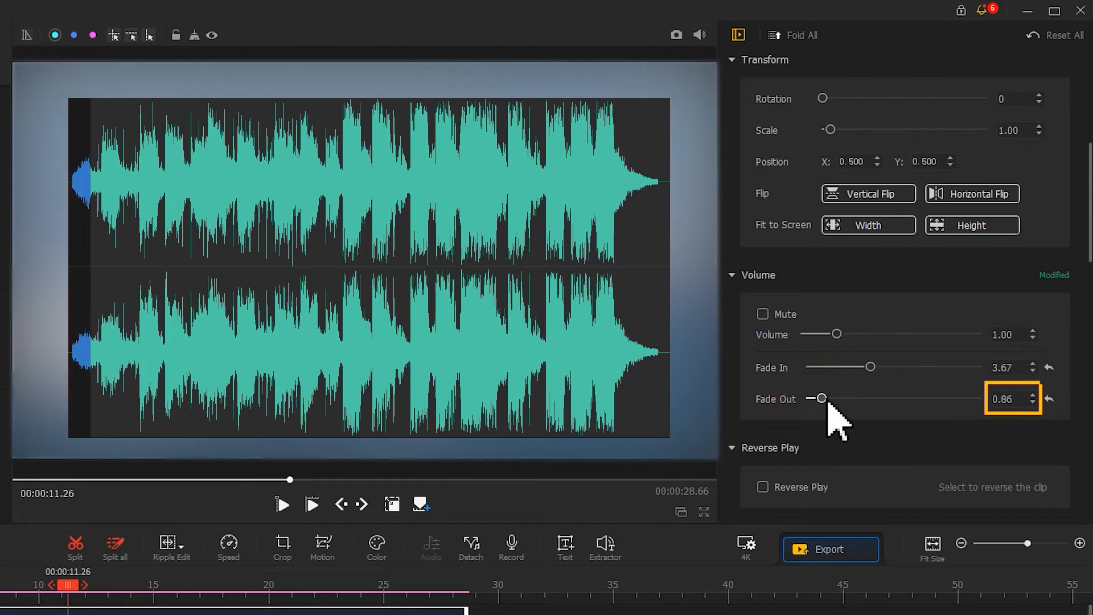
pyautogui.moveTo(817, 398); pyautogui.dragTo(913, 398)
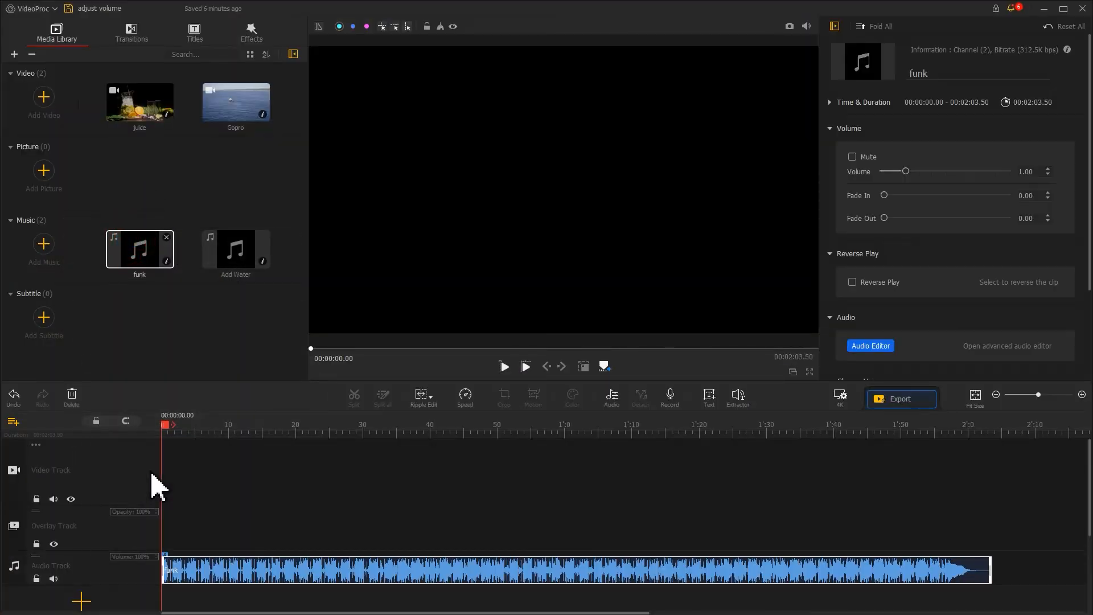
pyautogui.click(871, 346)
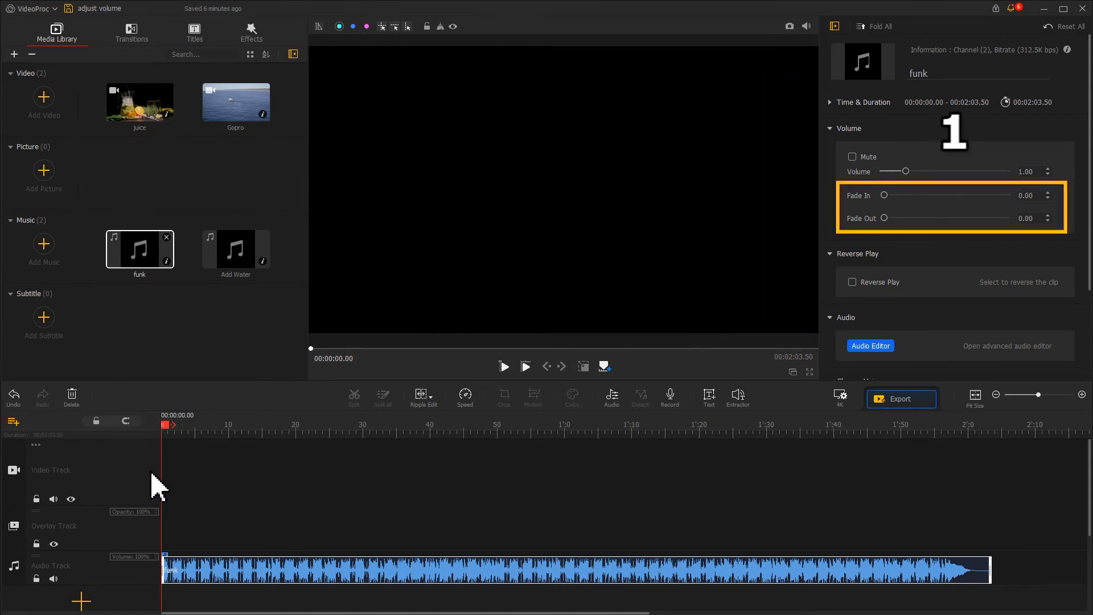
pyautogui.click(1027, 171)
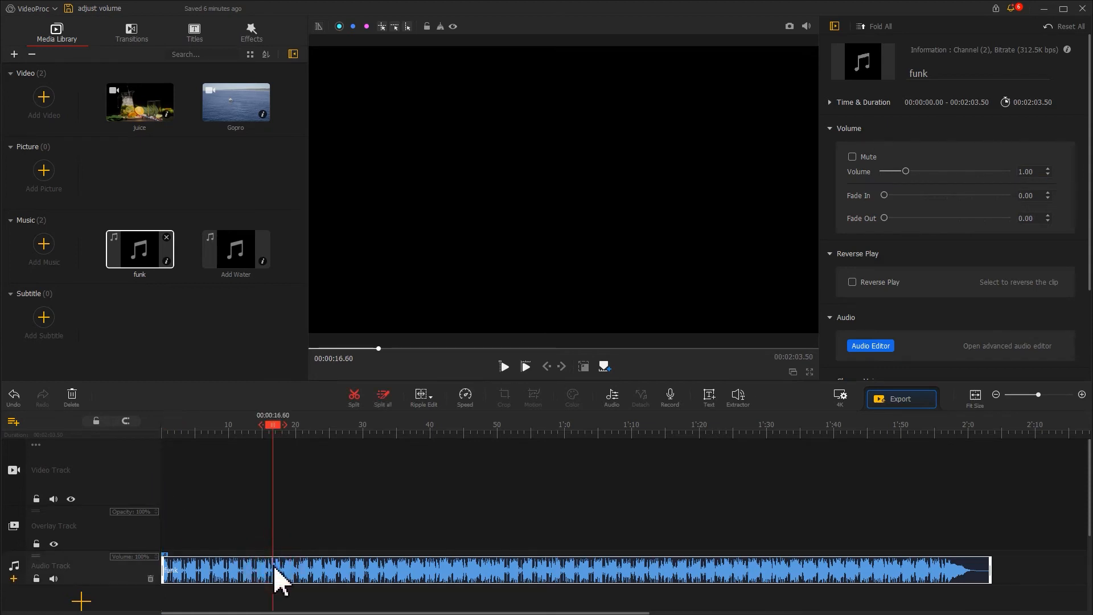
pyautogui.moveTo(884, 195); pyautogui.dragTo(965, 195)
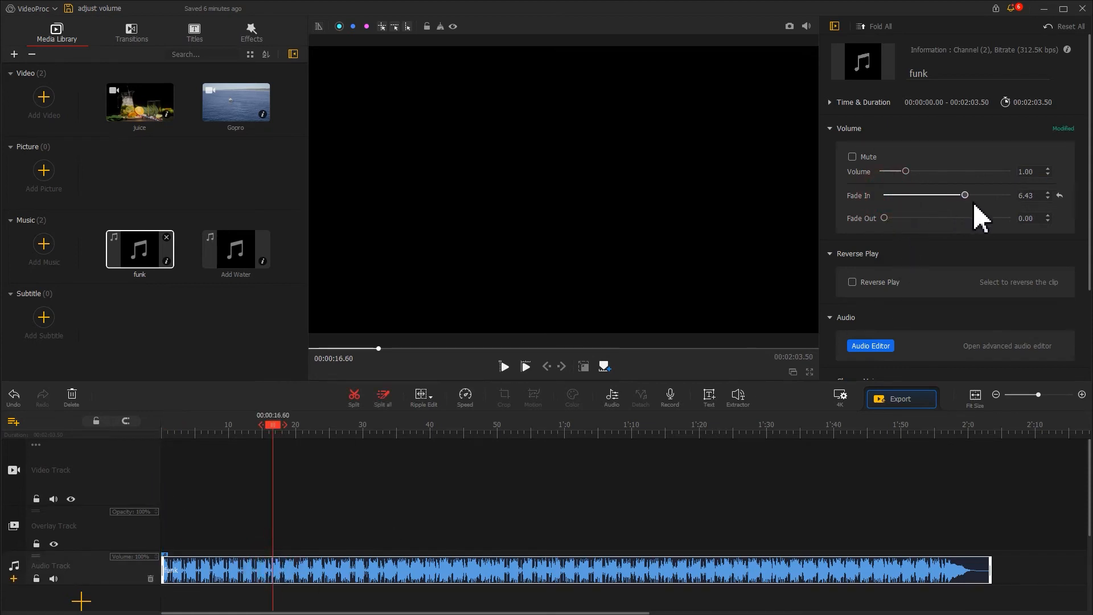
pyautogui.moveTo(965, 195); pyautogui.dragTo(982, 194)
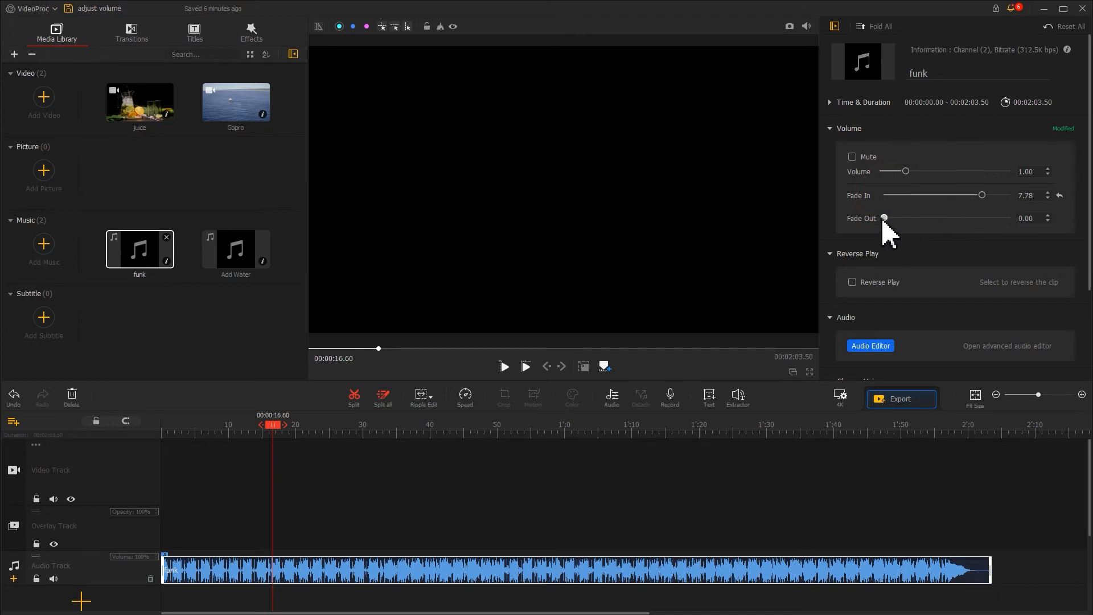
pyautogui.moveTo(885, 217); pyautogui.dragTo(962, 217)
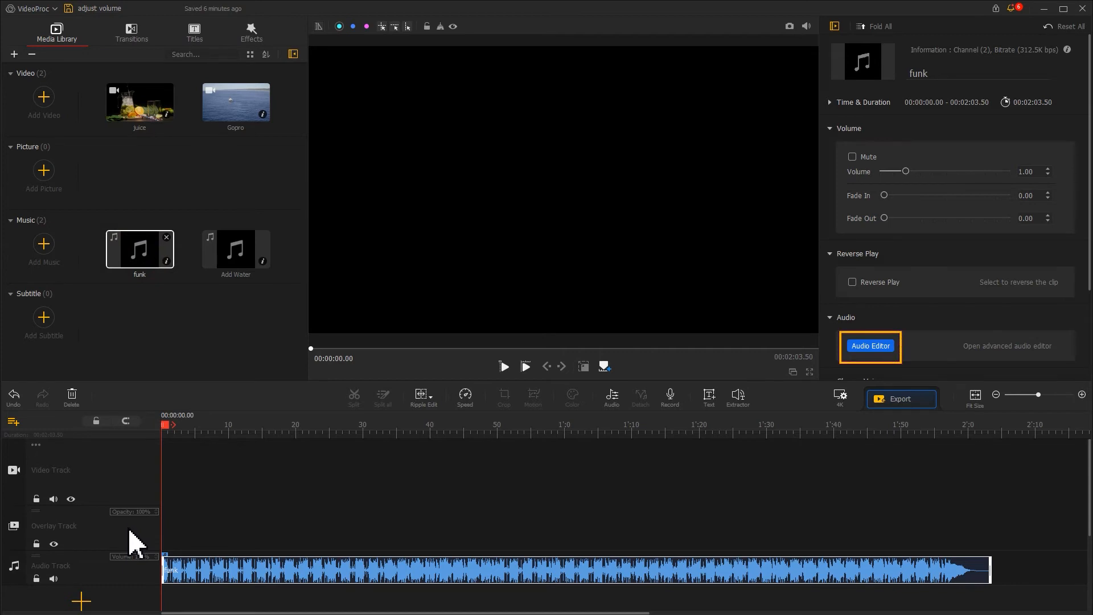
pyautogui.click(611, 398)
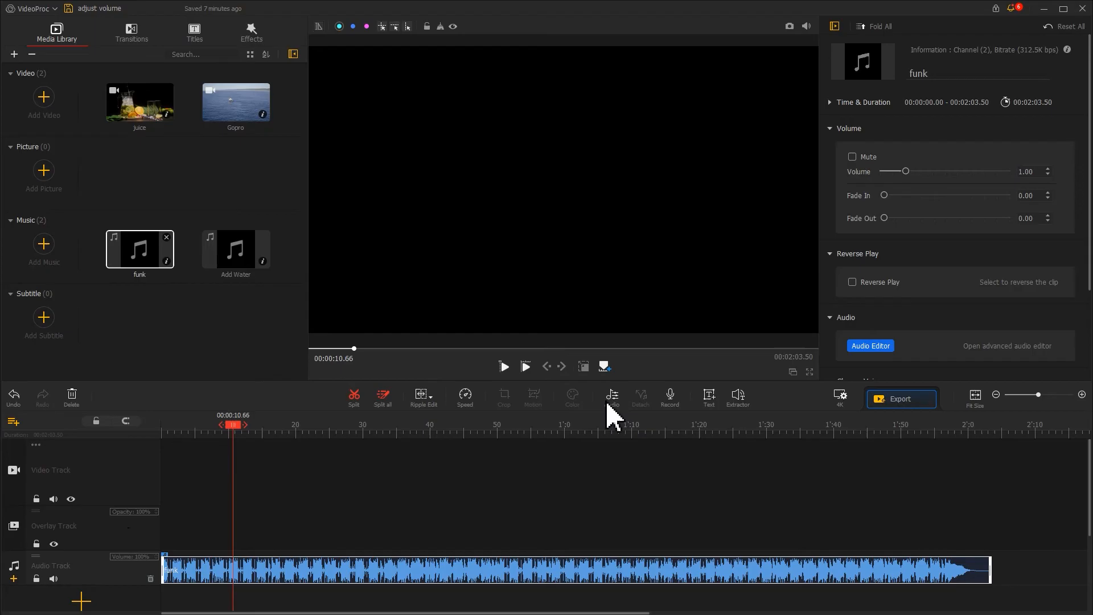
# Open funk in the Audio Editor and try whole-track Fade In and Fade Out
pyautogui.click(870, 346)
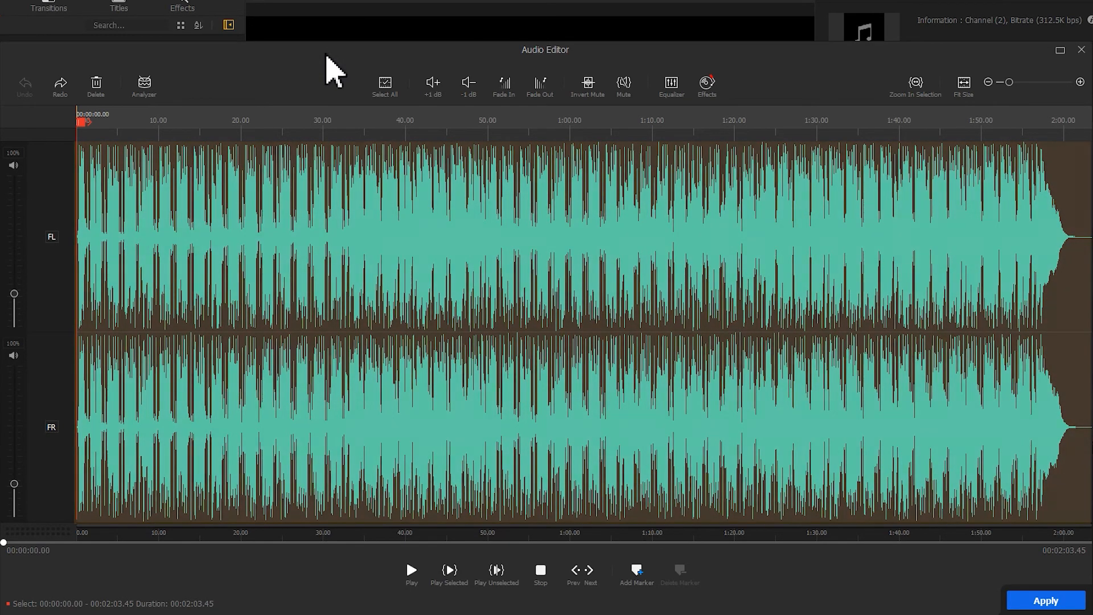
pyautogui.click(503, 82)
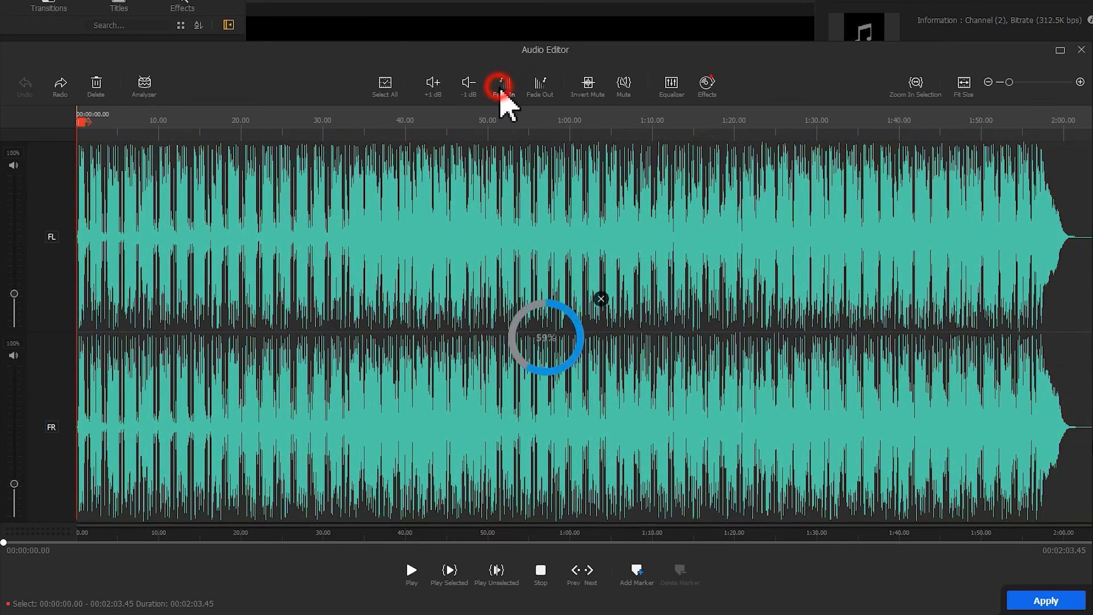
pyautogui.click(503, 81)
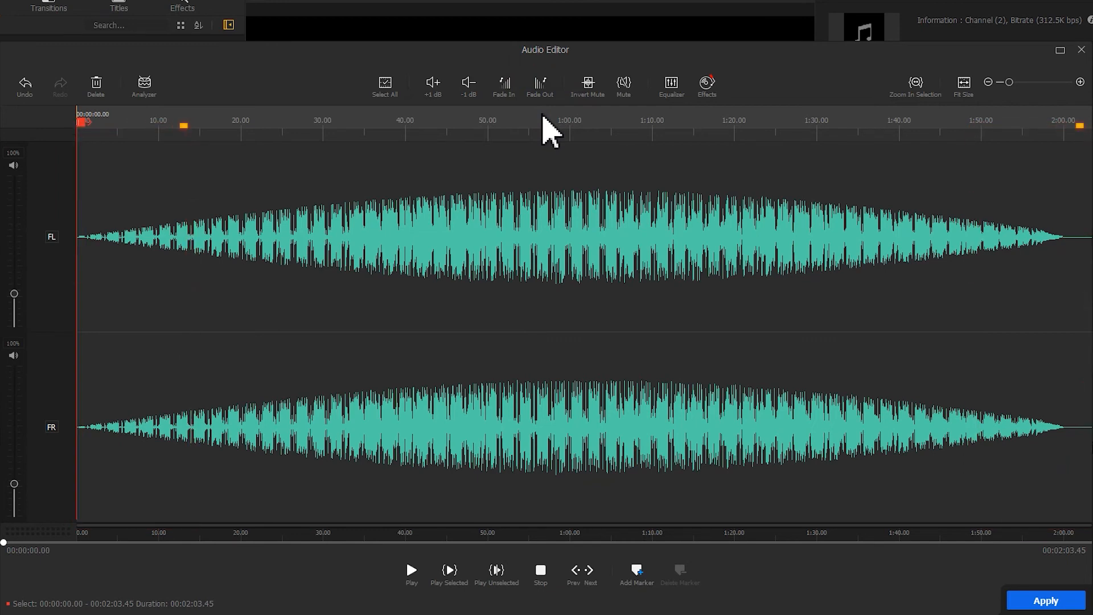
pyautogui.click(385, 86)
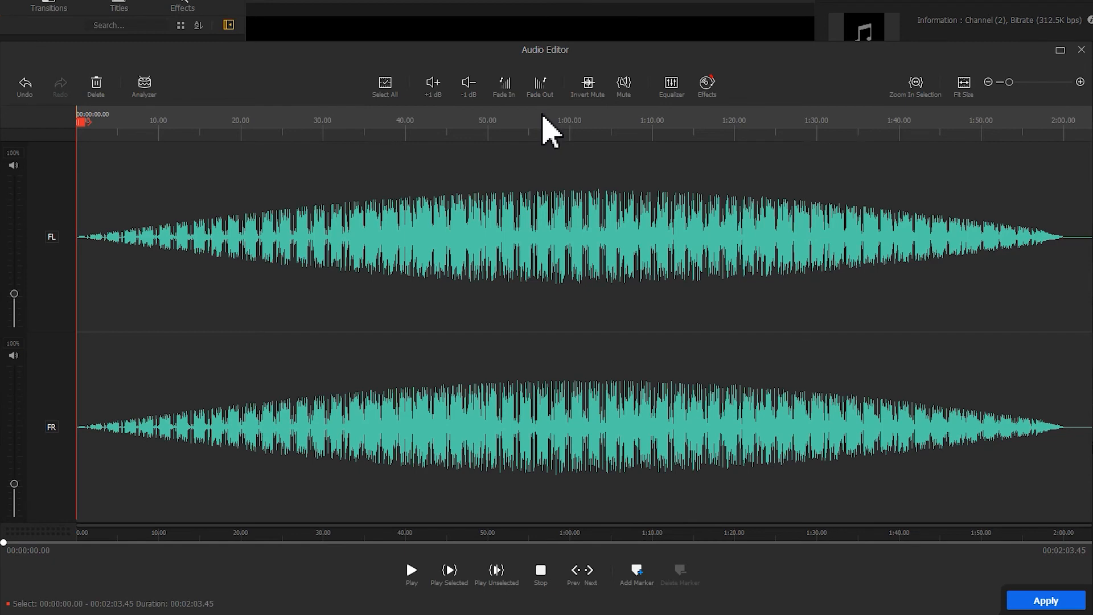
pyautogui.click(503, 86)
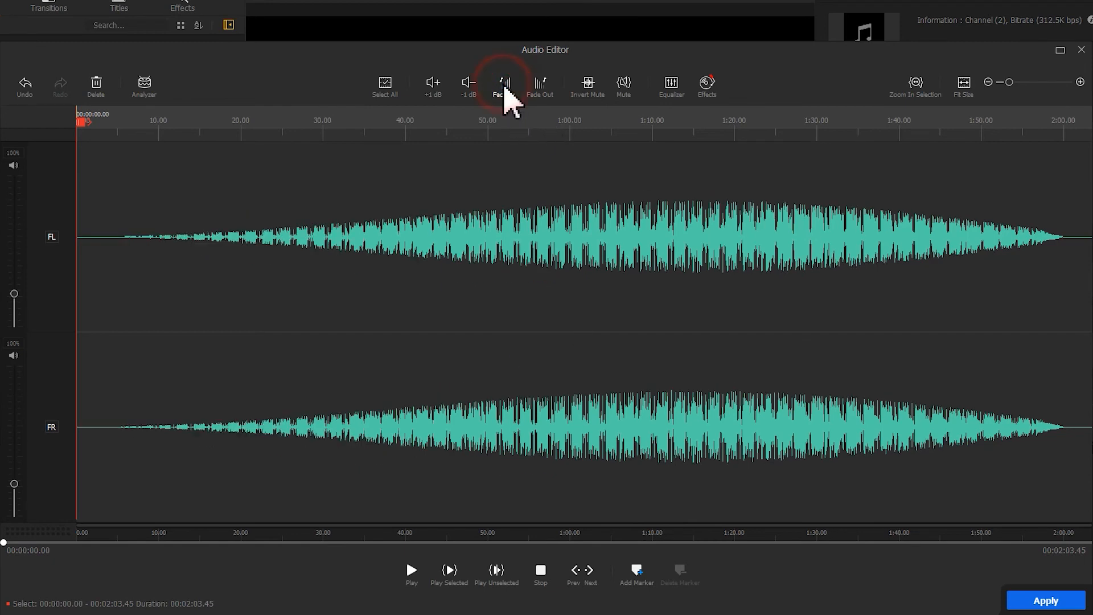
pyautogui.click(503, 82)
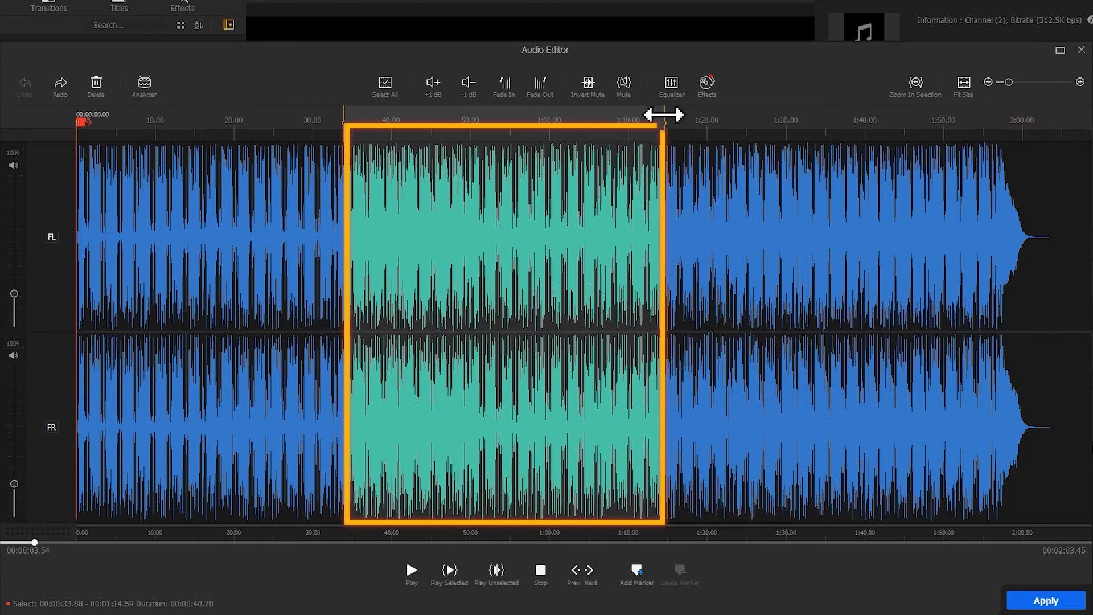
# Fade the 33.88–1:14.59 middle section of funk and apply the edit to the timeline
pyautogui.click(503, 82)
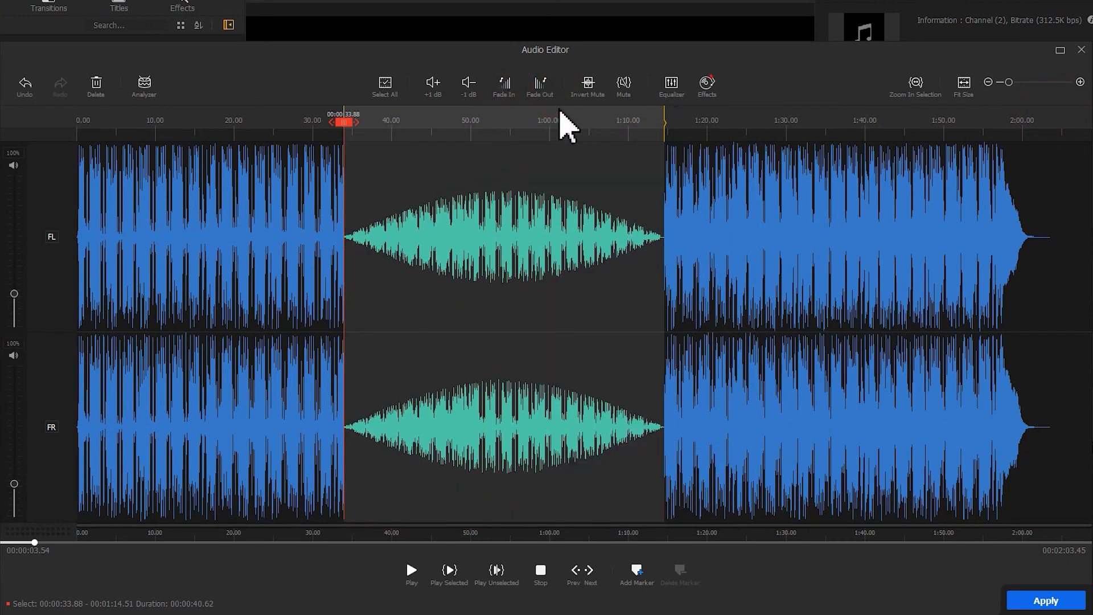
pyautogui.moveTo(826, 446)
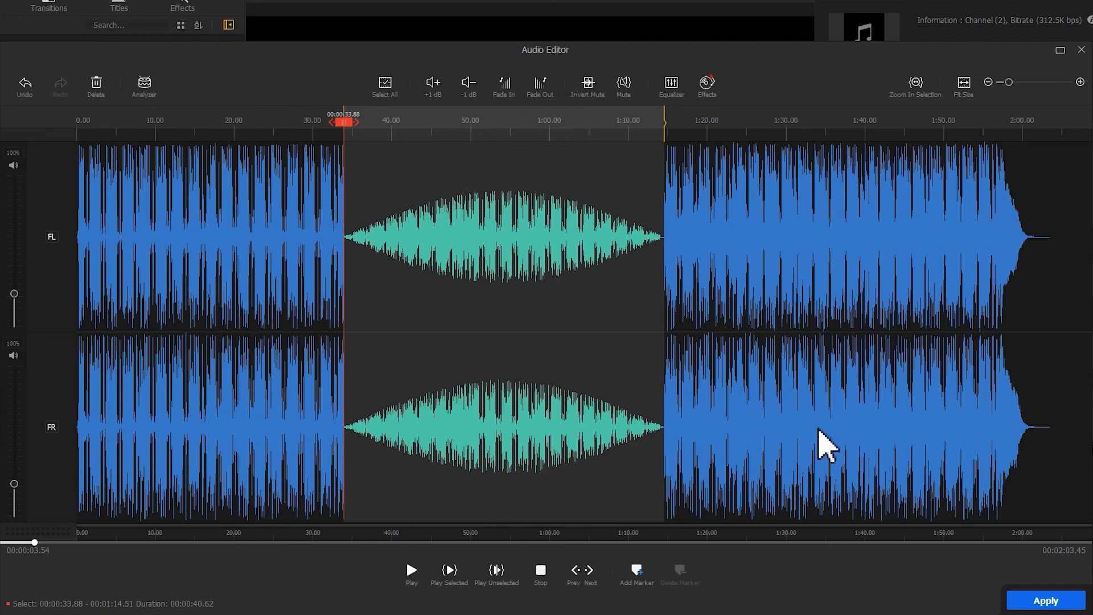
pyautogui.click(1046, 601)
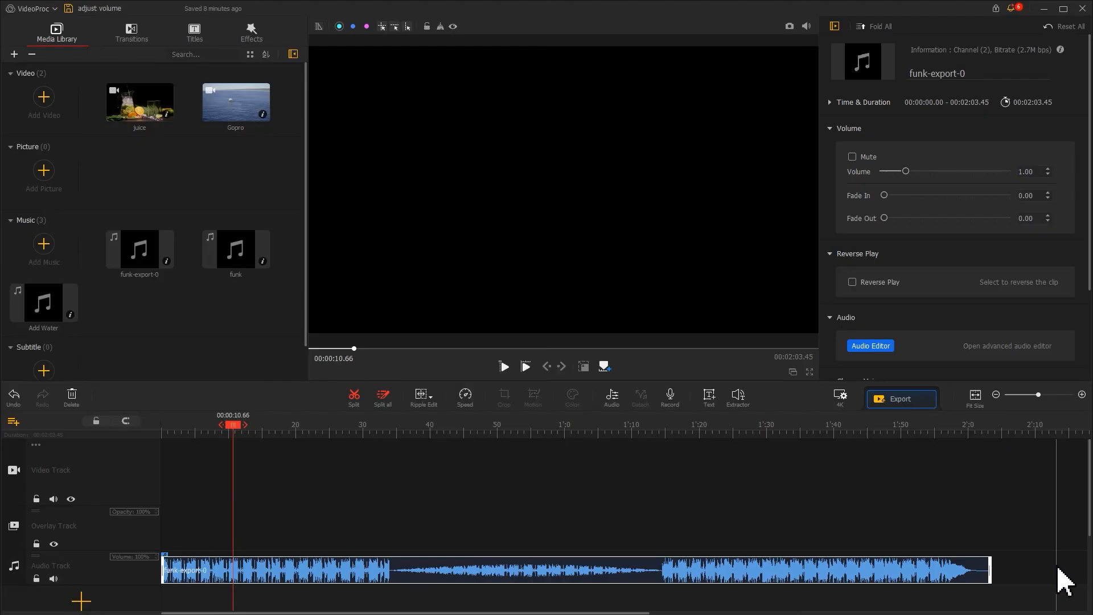